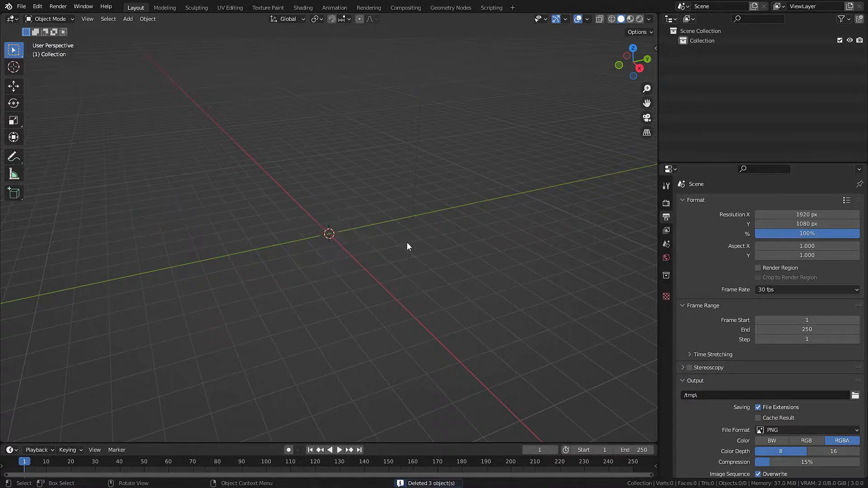
# Add a plane, rotate it upright 90° on X and subdivide it into an 11×11 face grid.
pyautogui.click(127, 18)
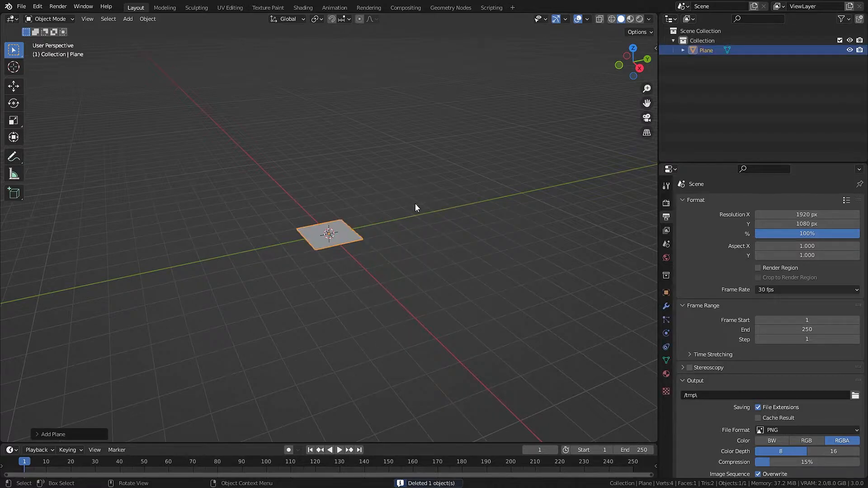
pyautogui.press('r')
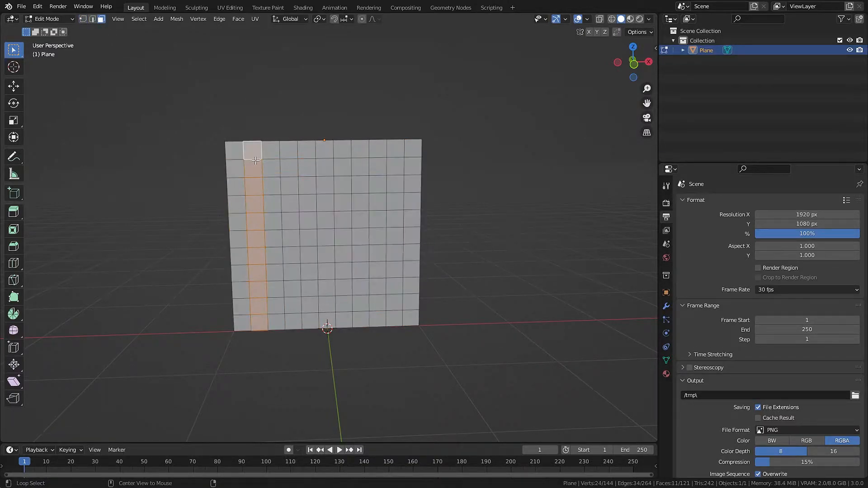
# Split the alternating face columns off the mesh so the curtain forms separate strips.
pyautogui.click(360, 157)
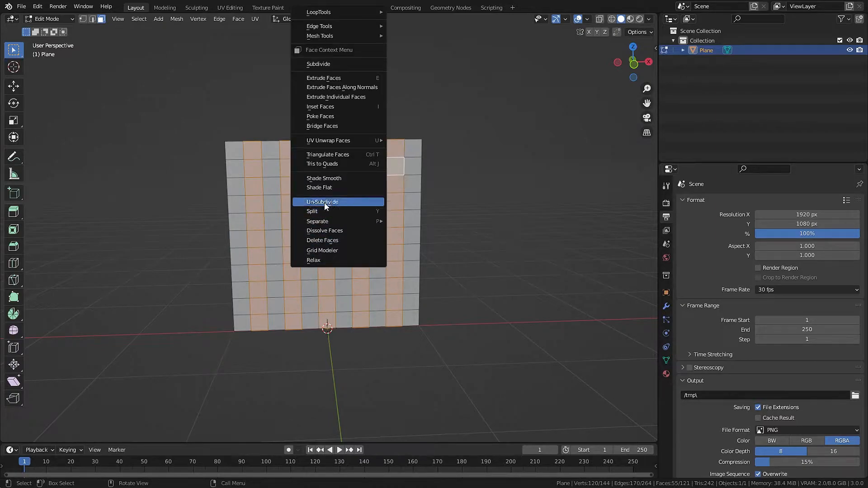
pyautogui.click(312, 210)
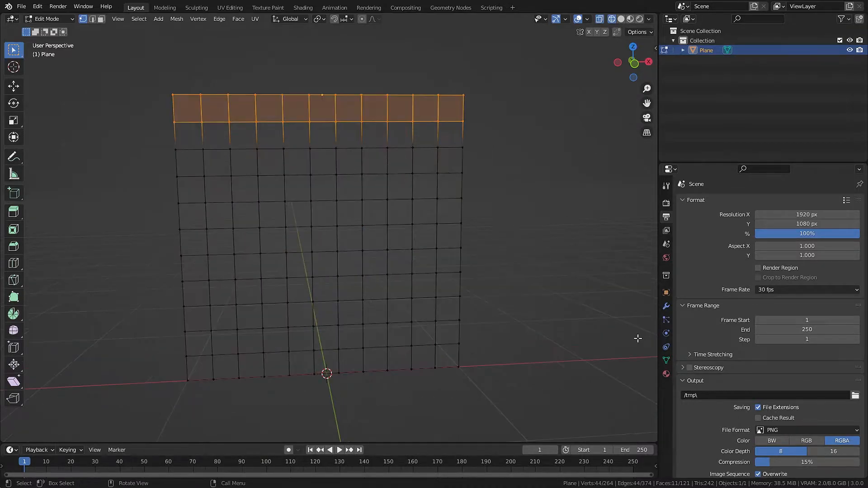
# Create the pinngin vertex group from the top row in the mesh data properties.
pyautogui.click(667, 362)
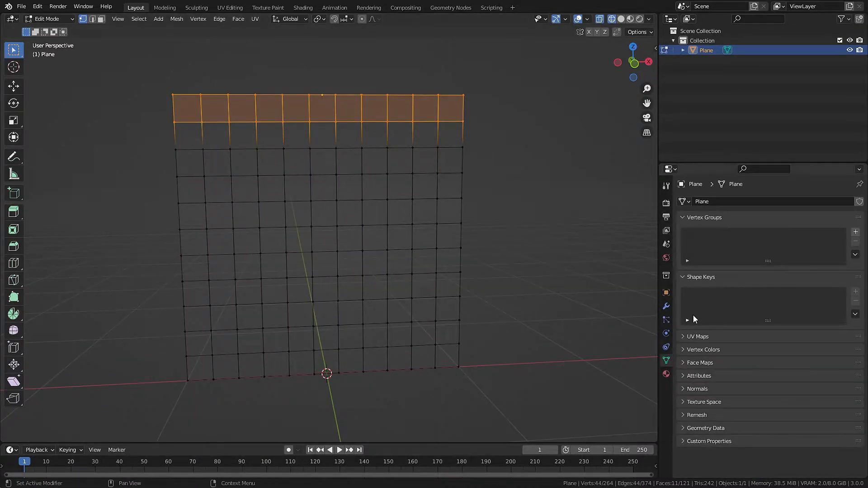
pyautogui.click(854, 231)
pyautogui.write('pinngin')
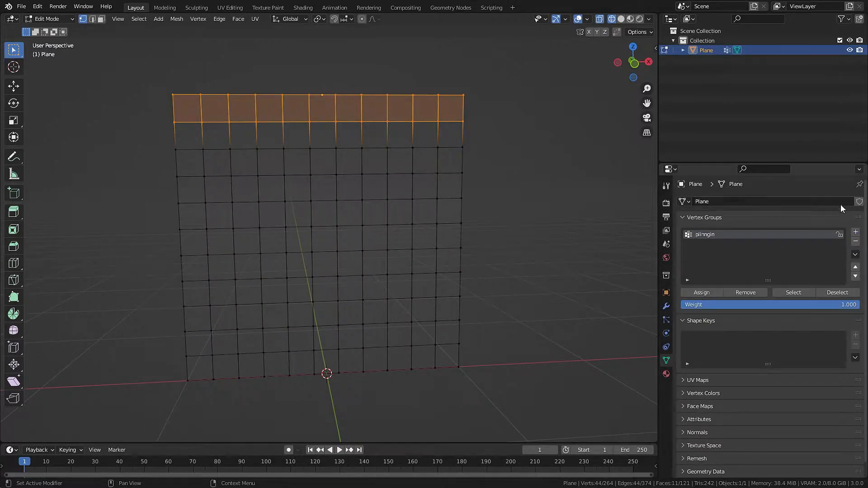
pyautogui.press('Tab')
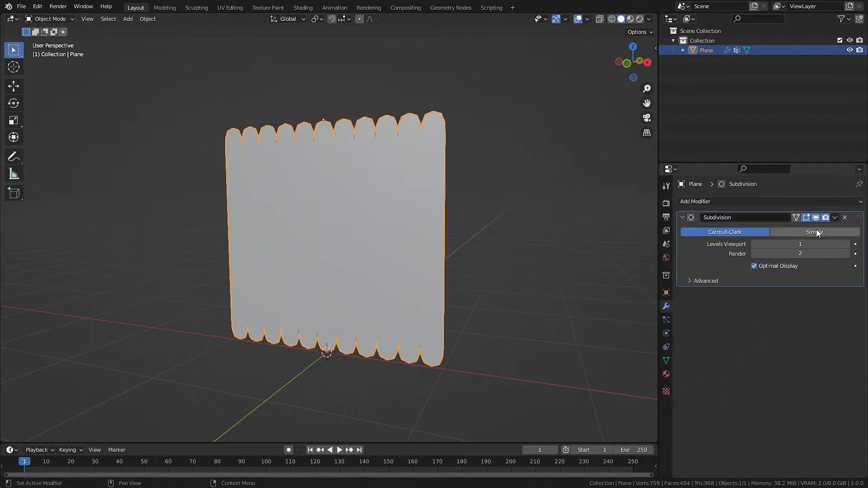
# Make the subdivision Simple and add a Solidify modifier with 0.02 m thickness.
pyautogui.click(814, 231)
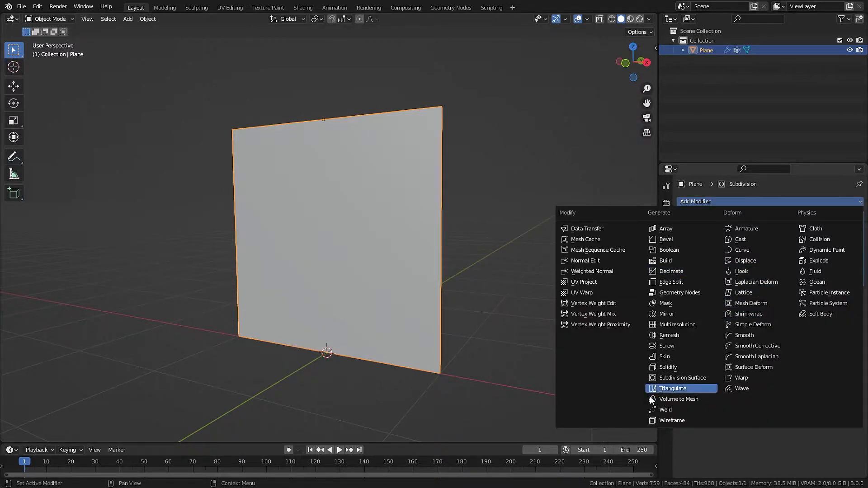
pyautogui.write('.02 m')
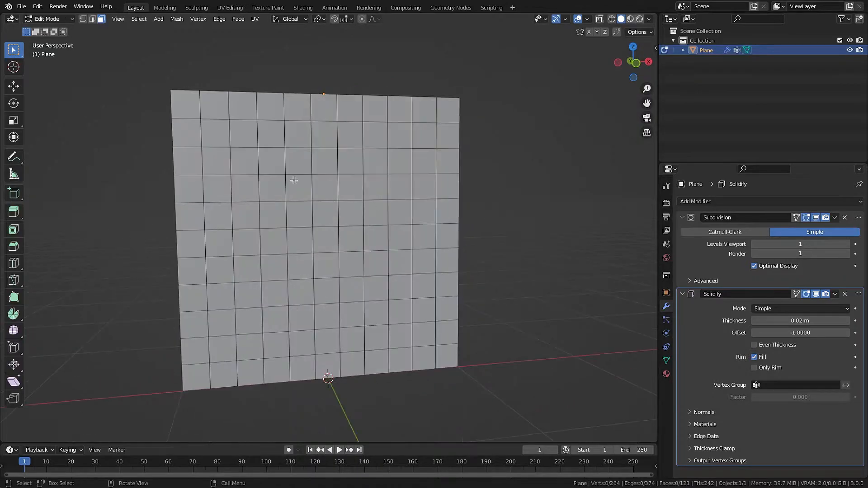
pyautogui.press('a')
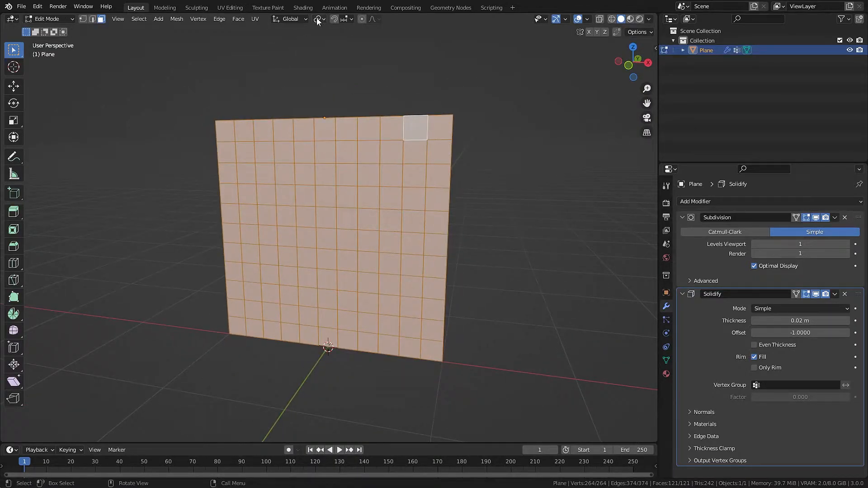
pyautogui.click(316, 19)
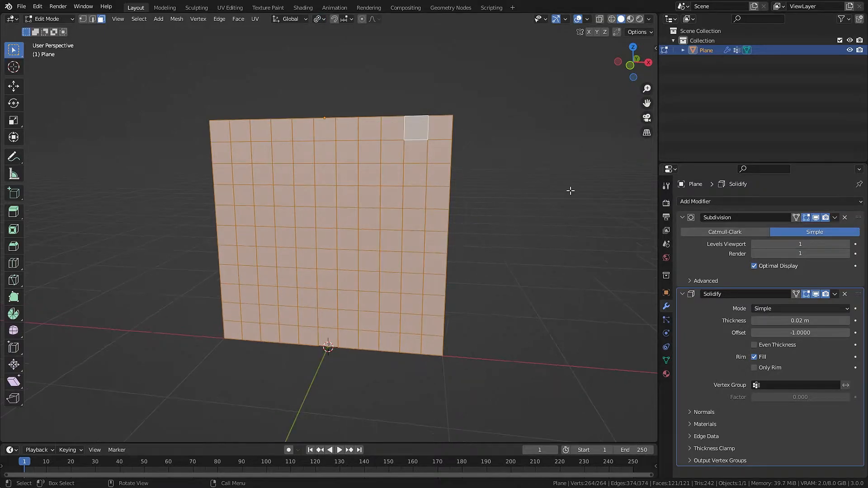
pyautogui.press('s')
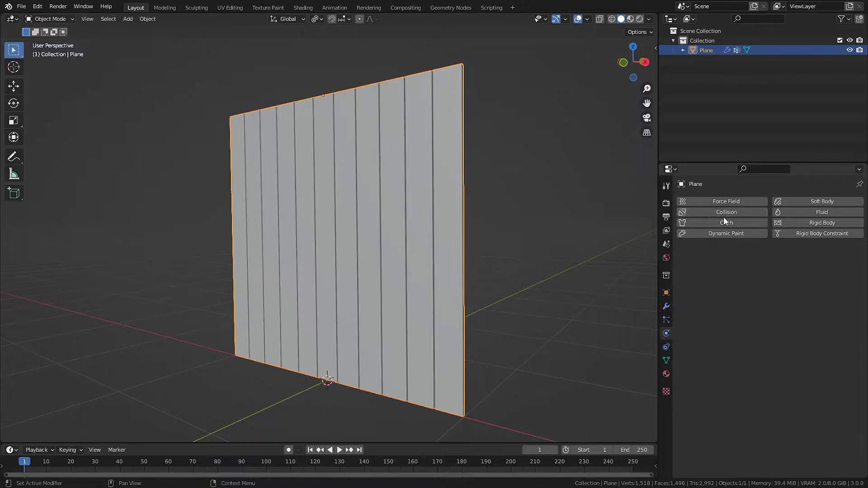
# Add Cloth physics pinned to pinngin with self collisions and friction 2.000.
pyautogui.click(726, 222)
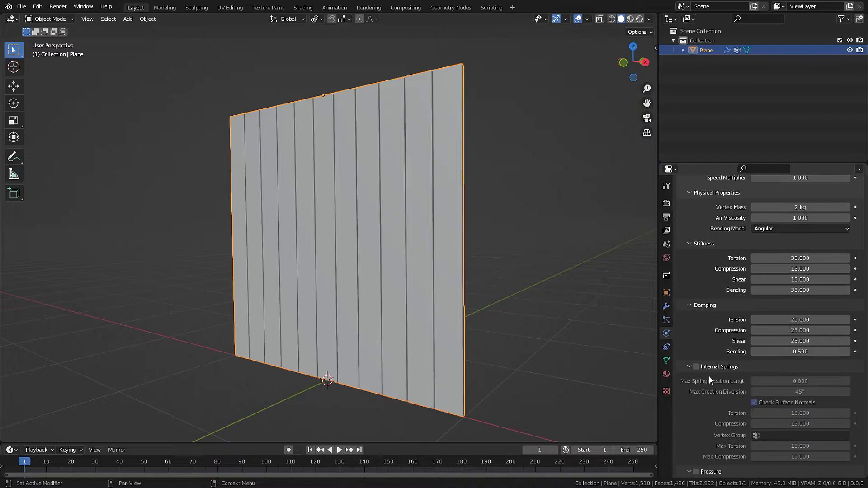
pyautogui.scroll(-3)
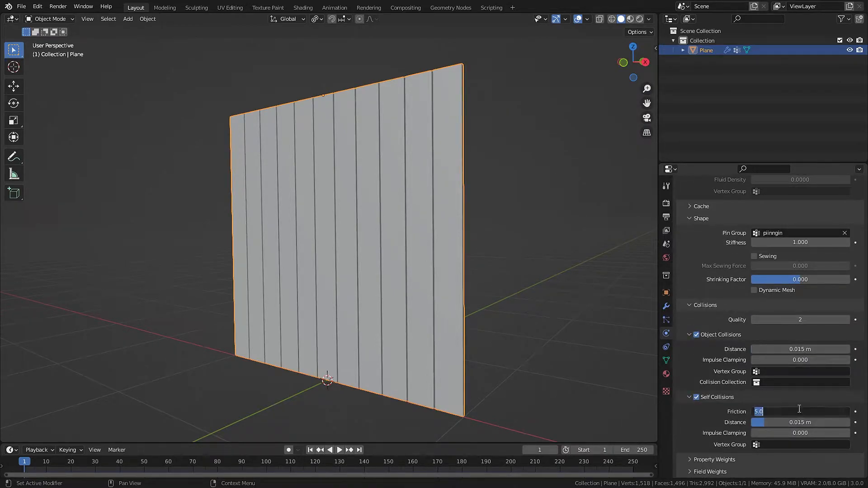
pyautogui.write('2')
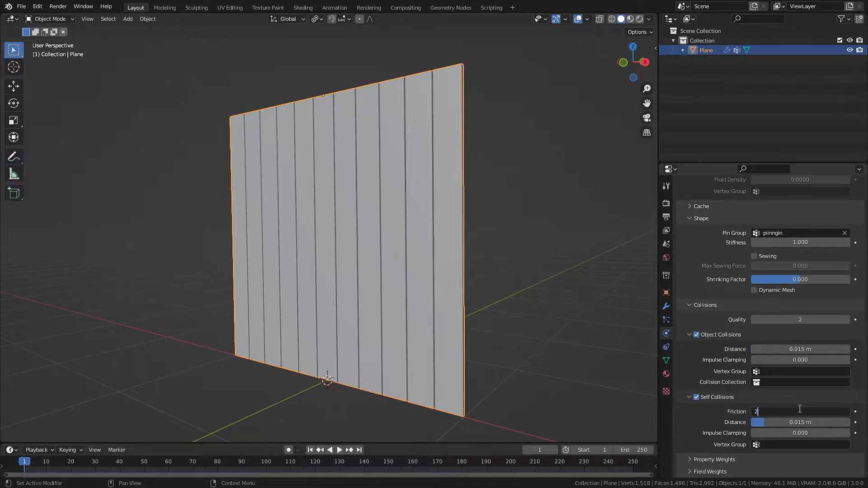
pyautogui.write('.05')
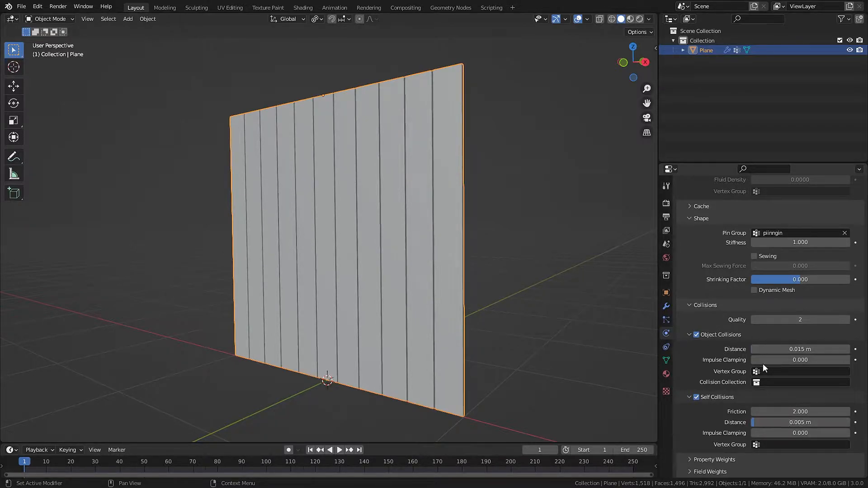
# Set the object collision distance to 0.005 m and adjust the self collision distance.
pyautogui.click(799, 349)
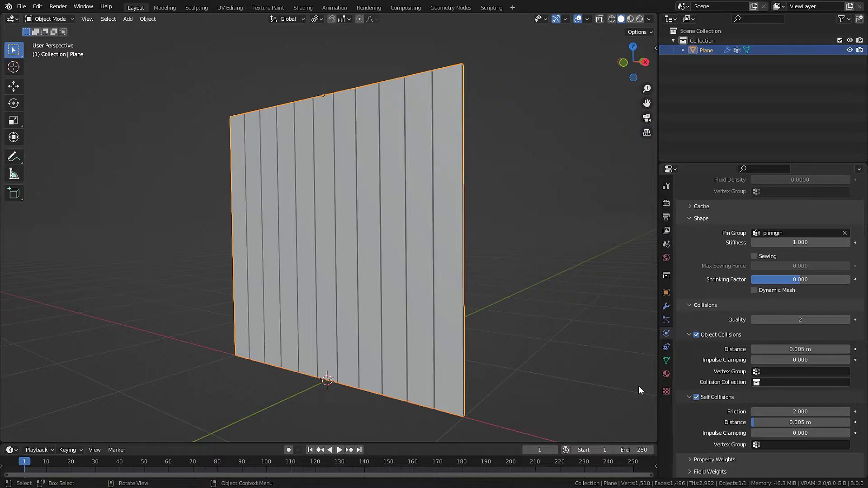
pyautogui.click(799, 423)
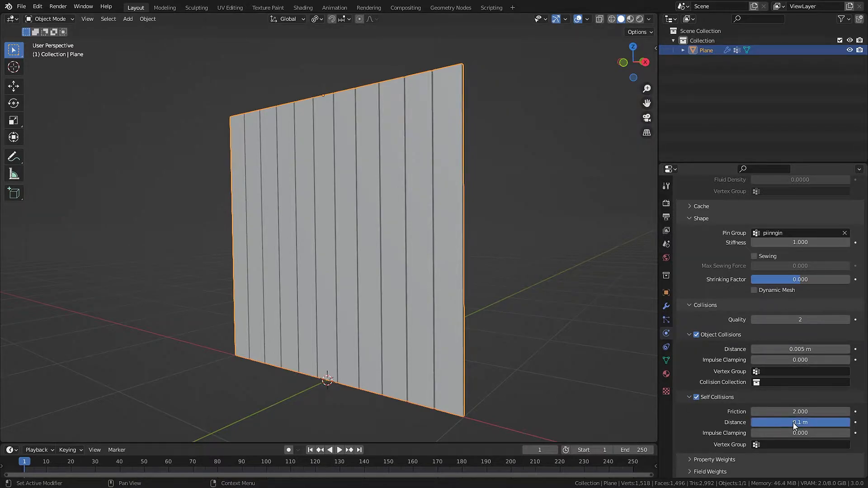
pyautogui.click(329, 449)
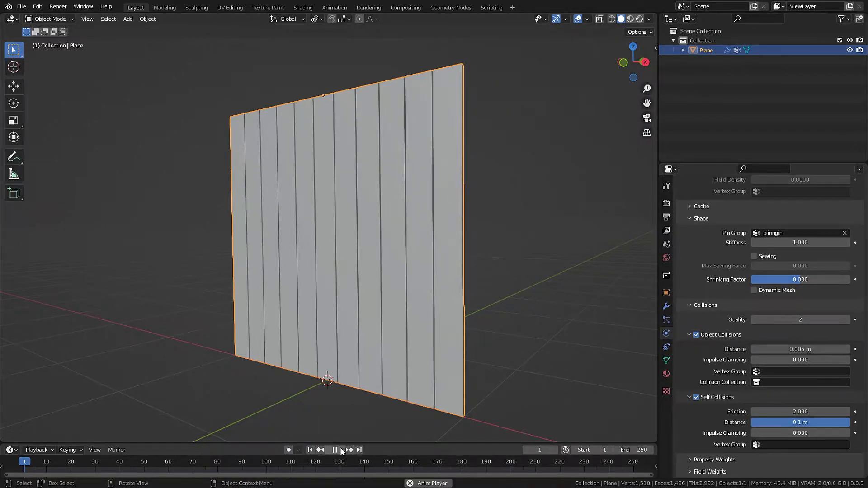
# Play the cloth simulation to frame 46 and orbit around the hanging strips.
pyautogui.click(334, 449)
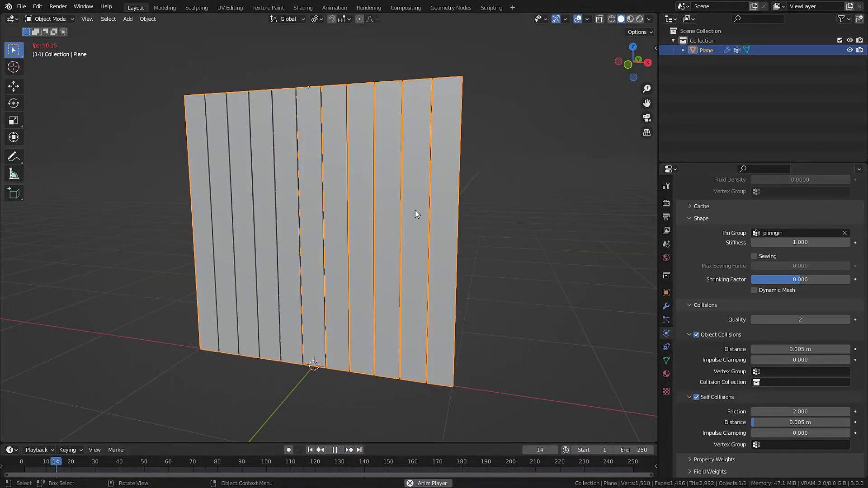
pyautogui.click(334, 449)
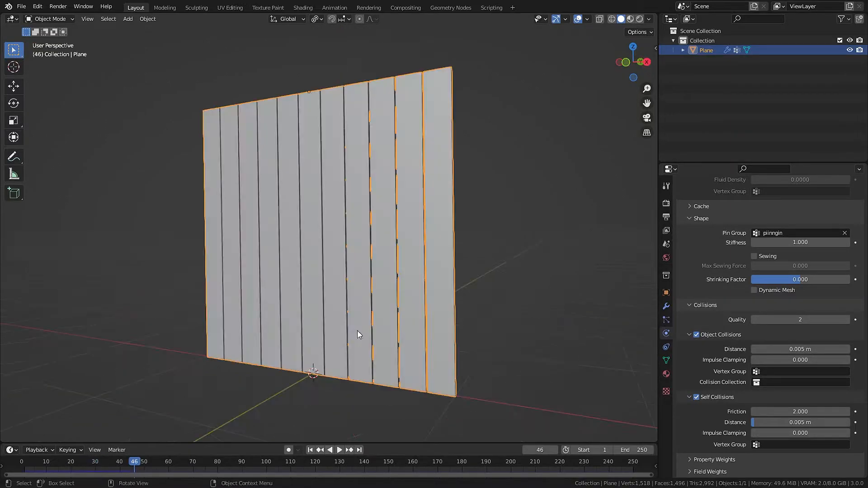
pyautogui.moveTo(357, 335); pyautogui.dragTo(379, 314)
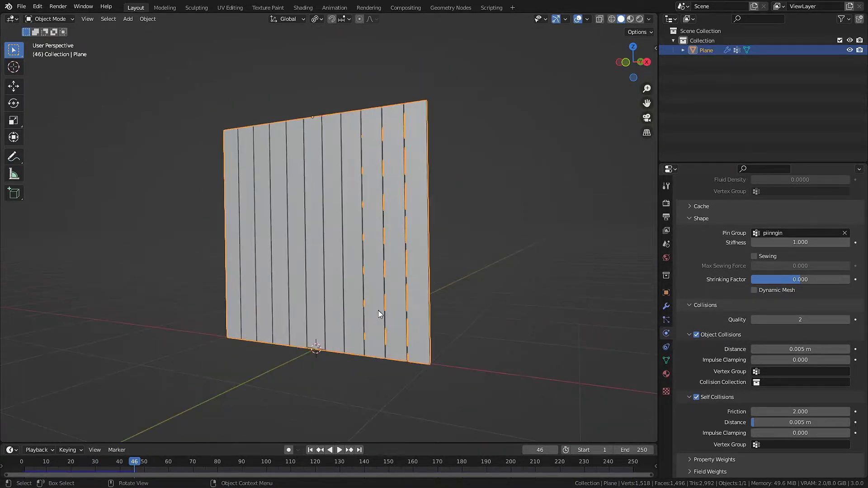
pyautogui.moveTo(381, 314); pyautogui.dragTo(357, 307)
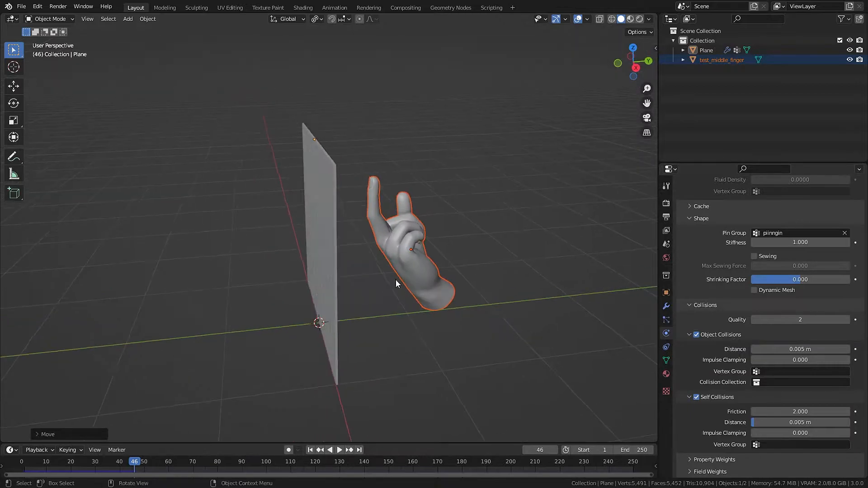
# Keyframe the hand's location, preview it passing through the strips and return to frame 1.
pyautogui.click(310, 450)
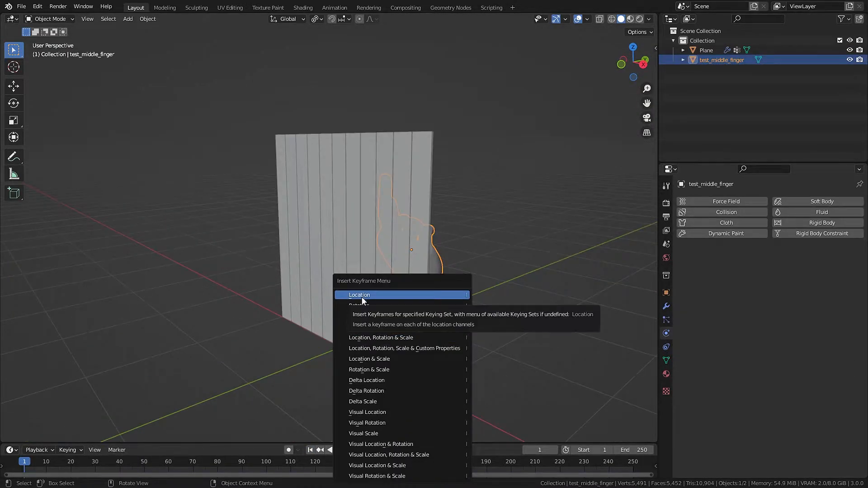
pyautogui.click(359, 294)
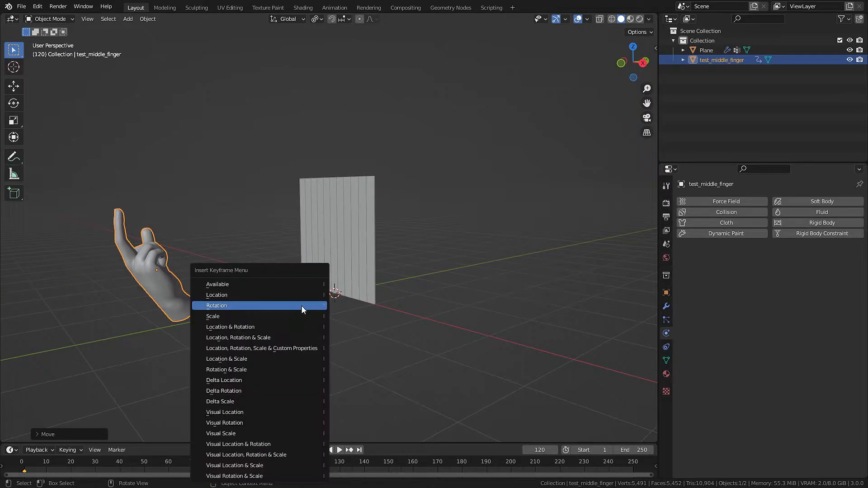
pyautogui.moveTo(255, 295)
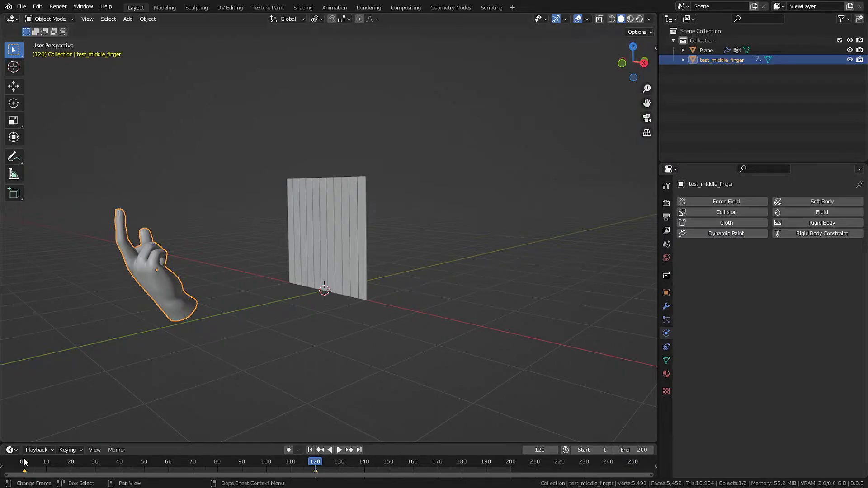
pyautogui.click(310, 449)
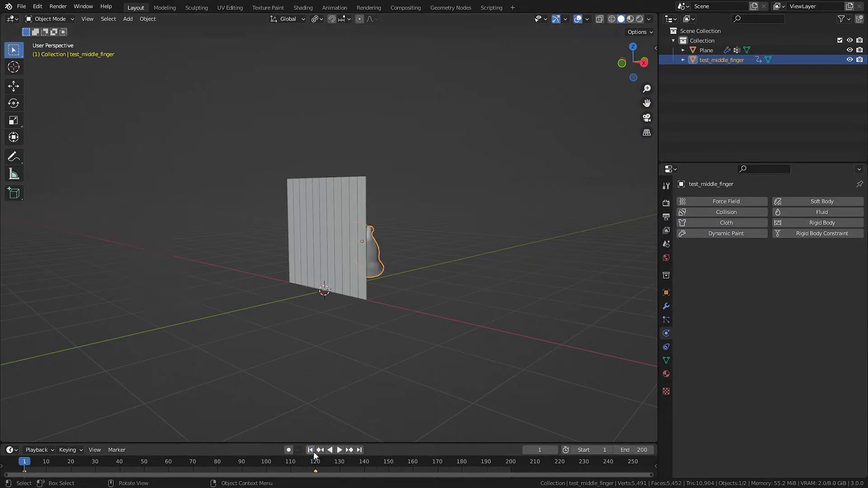
pyautogui.click(339, 449)
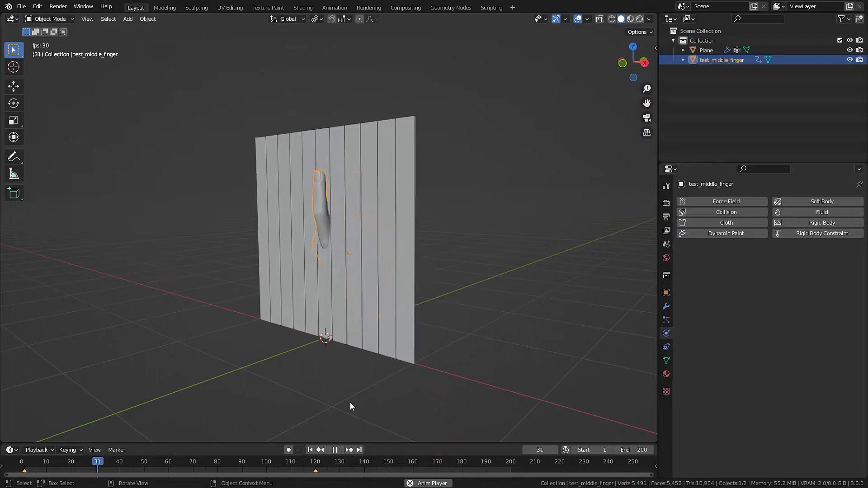
pyautogui.click(333, 449)
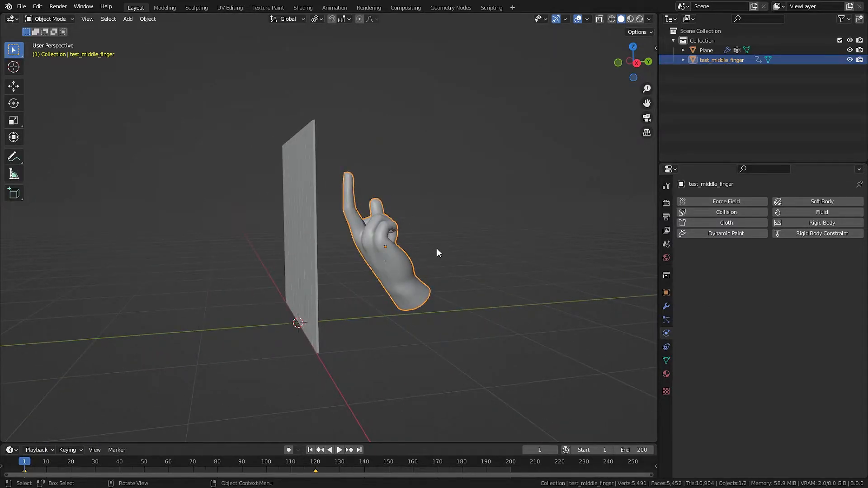
# Give the hand Collision physics, replay the push-through and inspect frame 60.
pyautogui.click(726, 212)
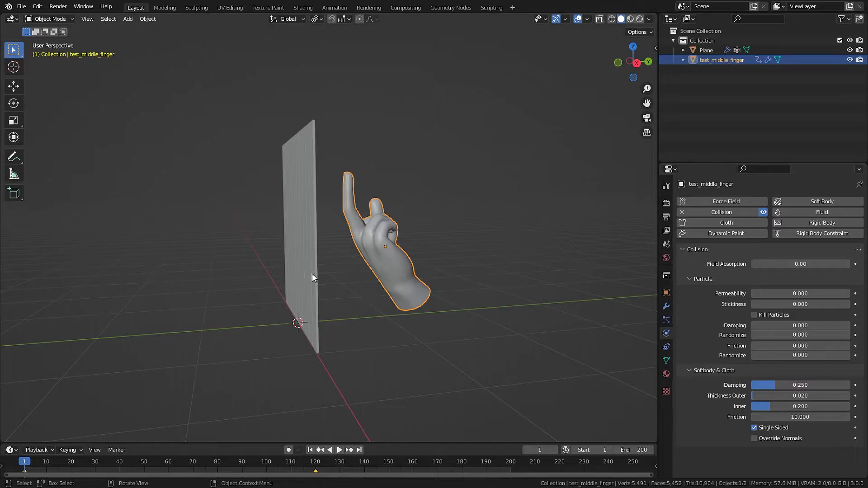
pyautogui.moveTo(396, 242)
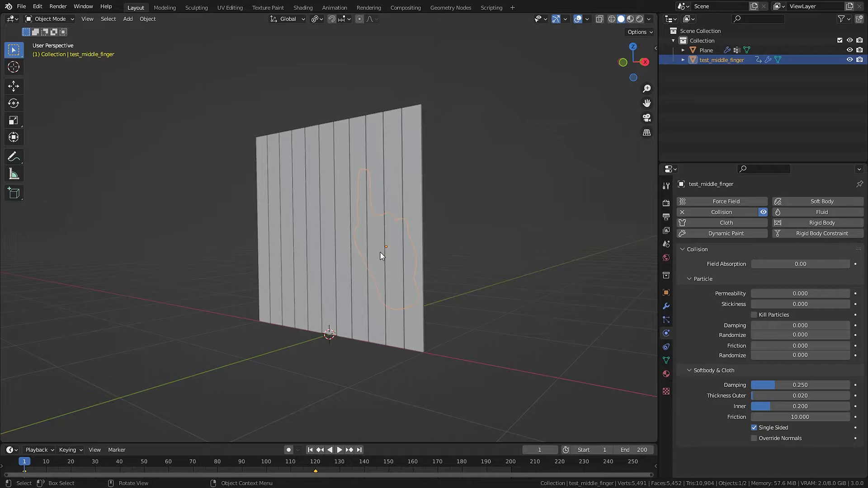
pyautogui.click(339, 450)
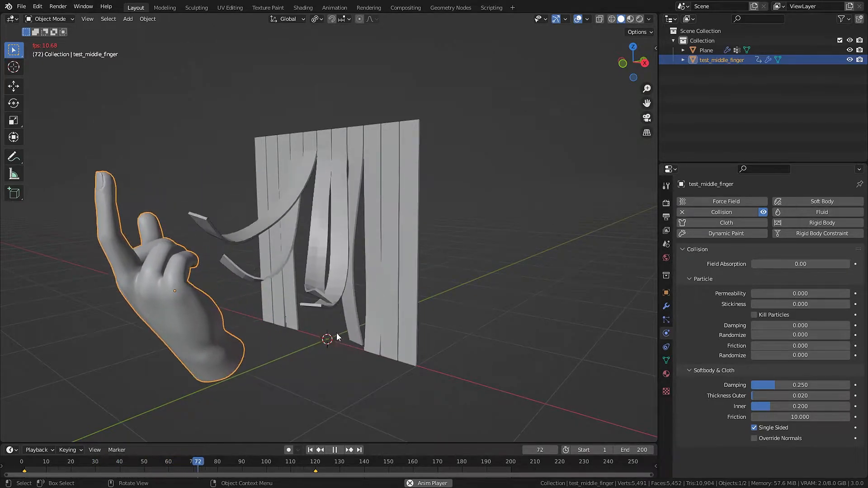
pyautogui.click(290, 461)
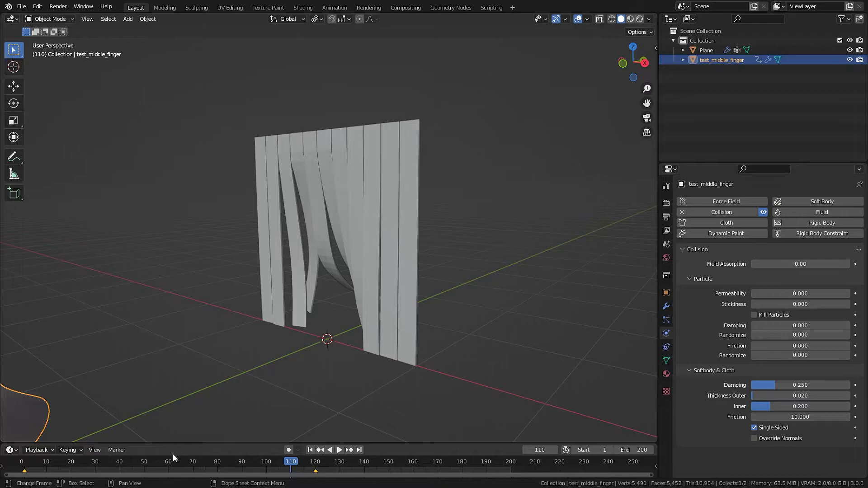
pyautogui.click(168, 461)
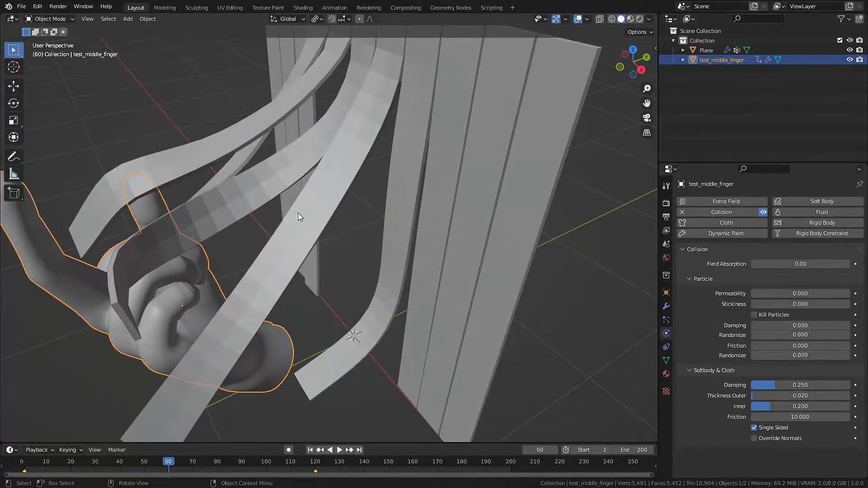
# Select the curtain Plane, view its mesh data and replay the strips curling around the hand.
pyautogui.click(704, 50)
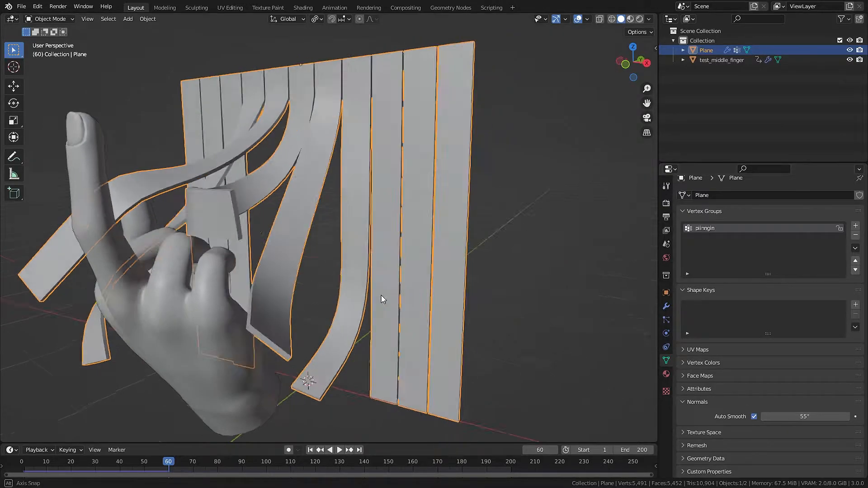
pyautogui.moveTo(381, 299); pyautogui.dragTo(401, 295)
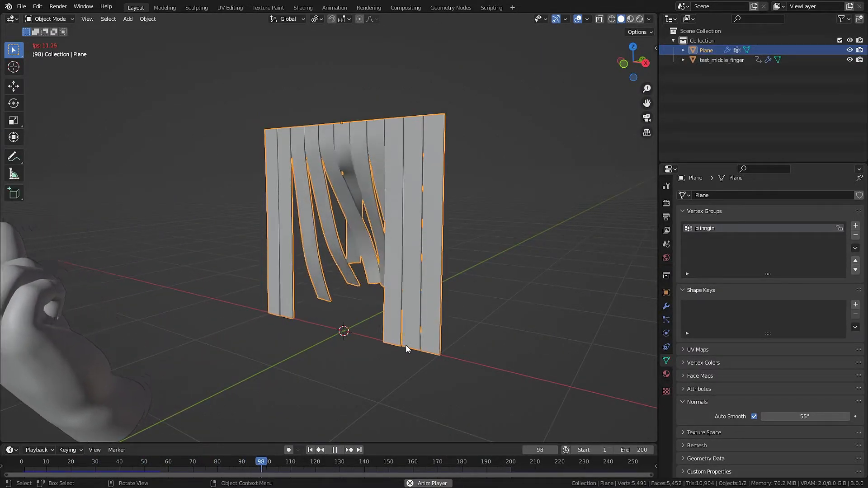
pyautogui.click(335, 449)
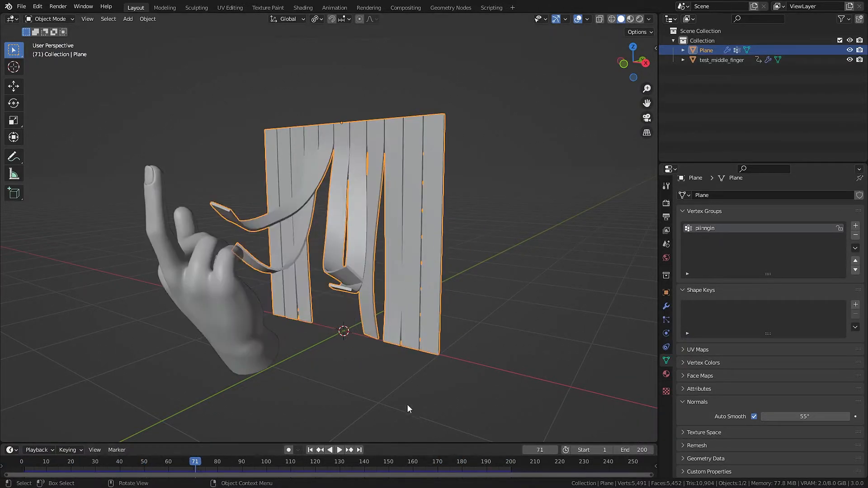
# Add a cube around the curtain, delete its front face and extrude the walls along normals.
pyautogui.click(128, 18)
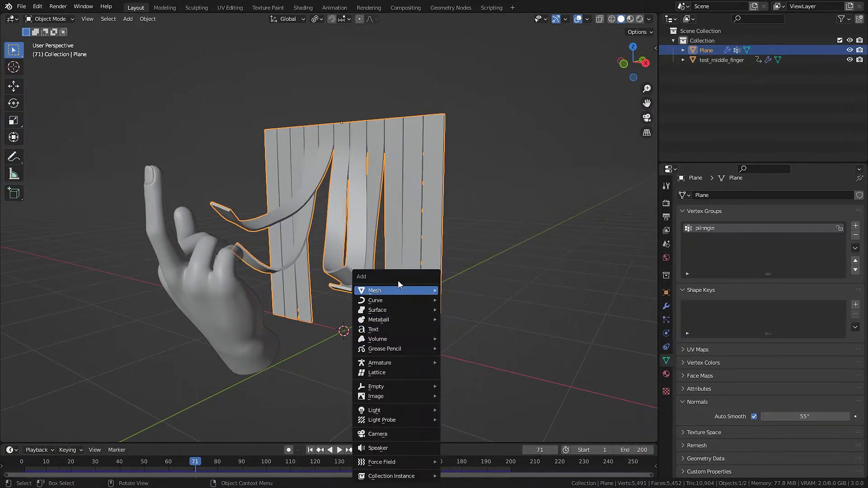
pyautogui.click(374, 290)
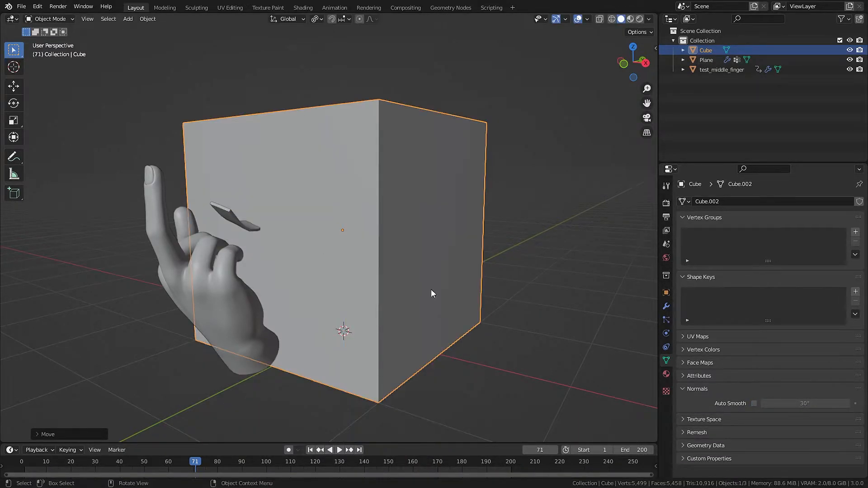
pyautogui.press('g')
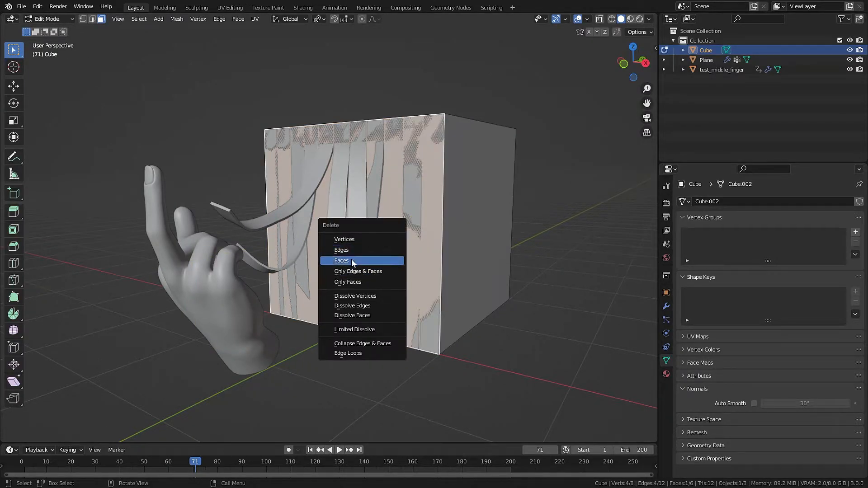
pyautogui.click(341, 260)
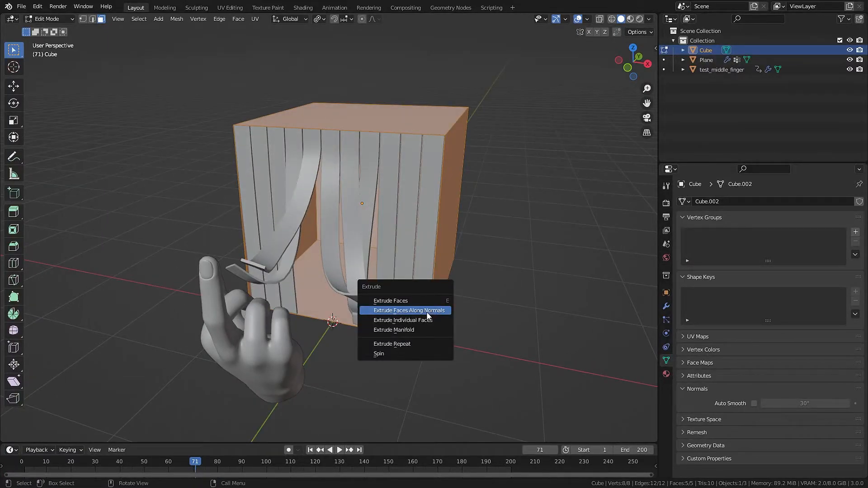
pyautogui.click(409, 310)
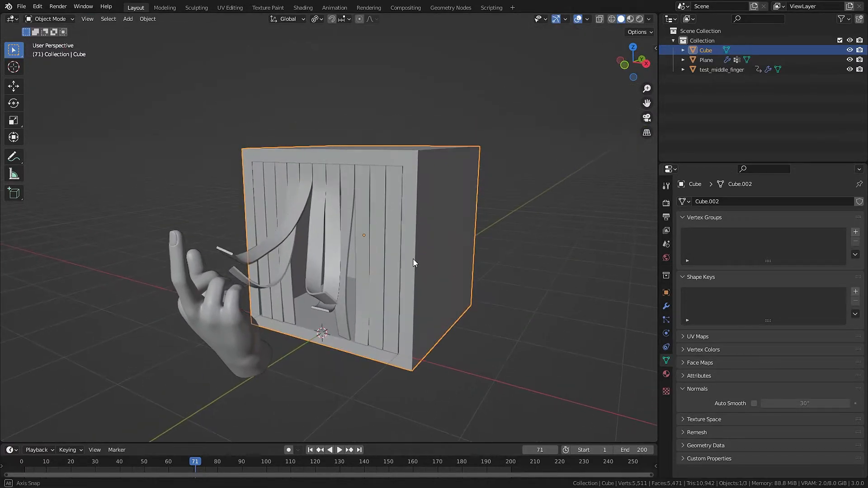
# Replay to about frame 139 with the box in place and bring up its physics settings.
pyautogui.click(339, 450)
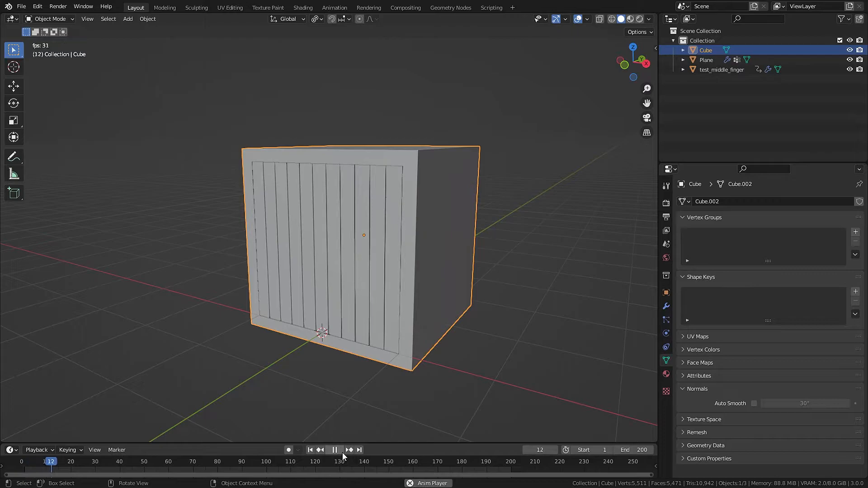
pyautogui.click(334, 450)
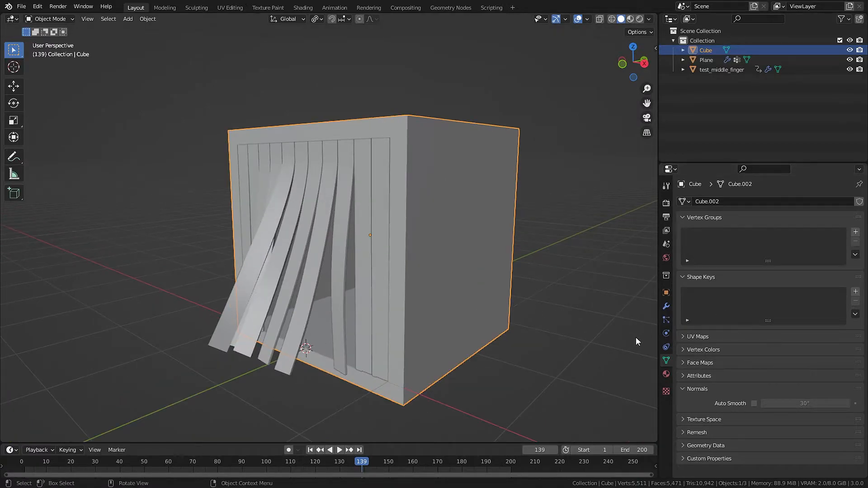
pyautogui.click(666, 333)
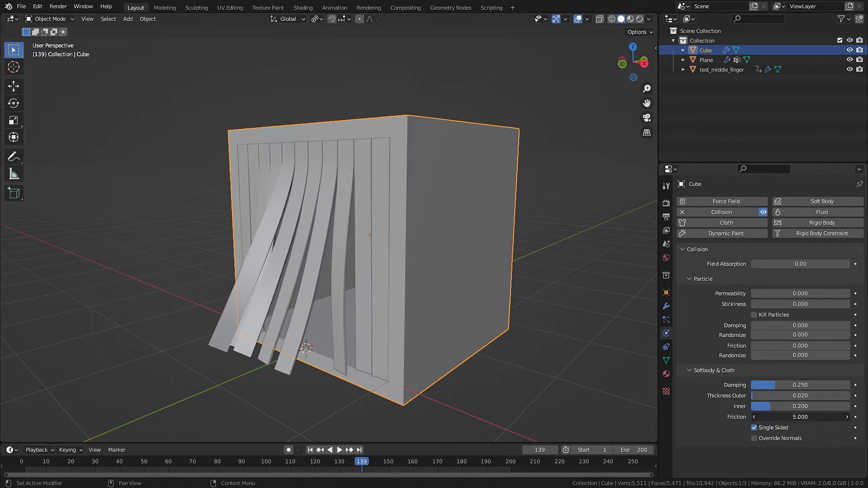
# Raise the box's cloth collision friction to 10 and return to frame 1 to play.
pyautogui.click(799, 417)
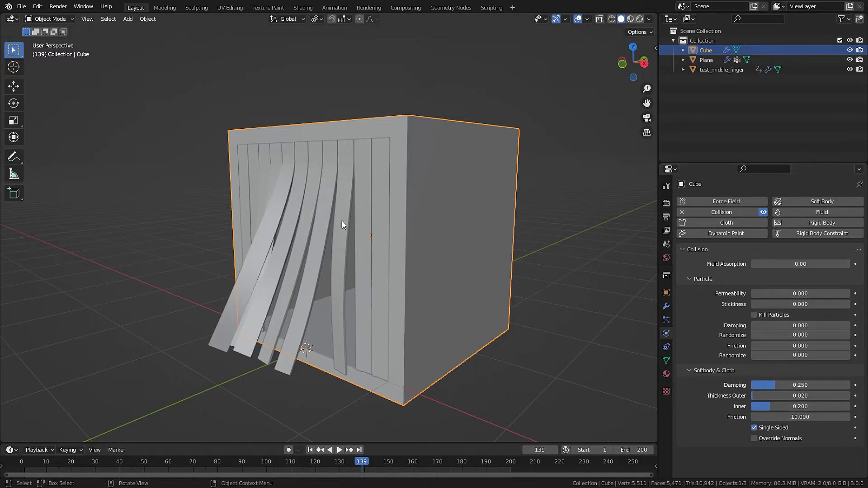
pyautogui.click(310, 450)
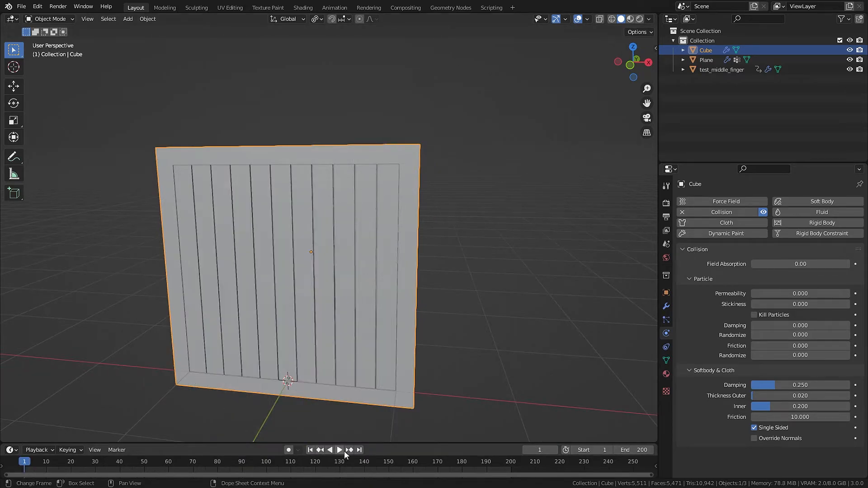
pyautogui.click(338, 449)
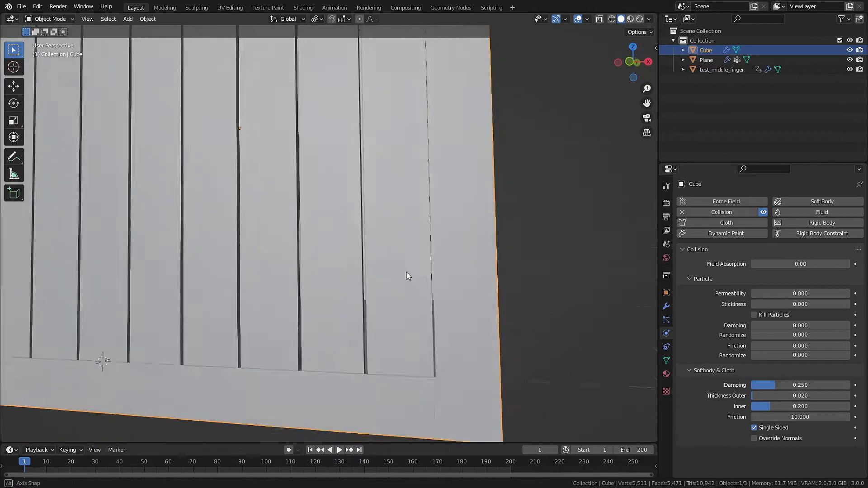
# Scale the box's inner opening edges in Edit Mode and play the simulation to check the strips.
pyautogui.press('Tab')
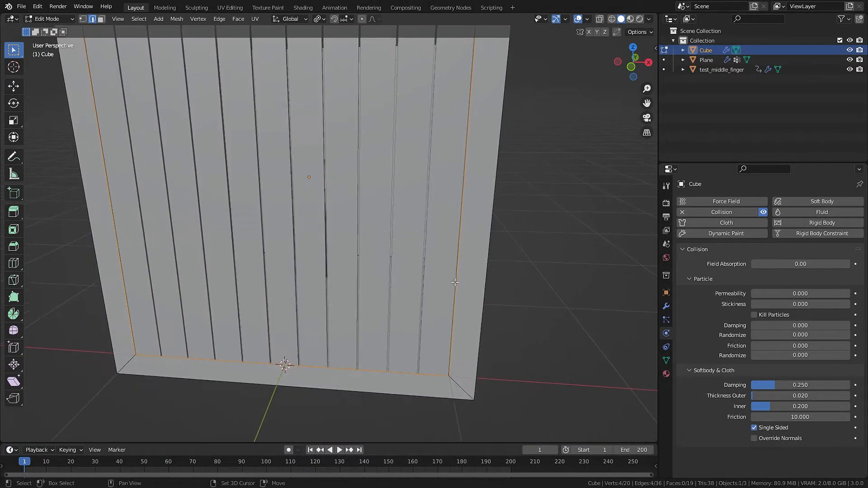
pyautogui.moveTo(454, 282); pyautogui.dragTo(494, 312)
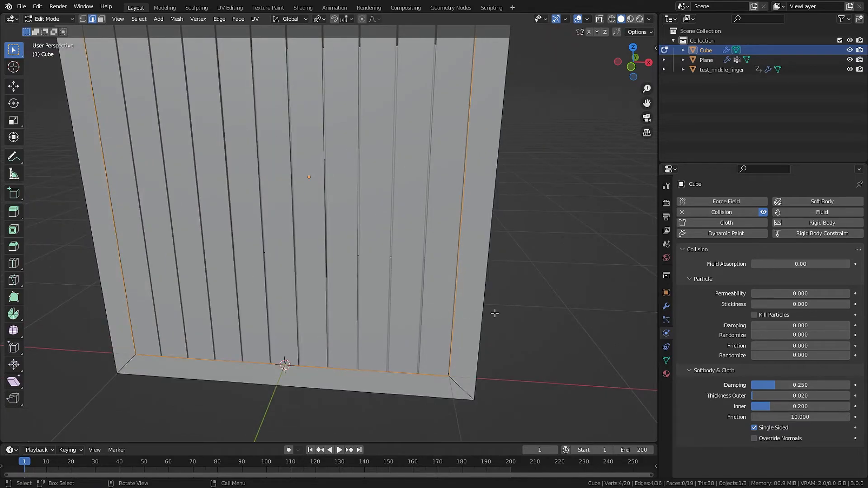
pyautogui.press('s')
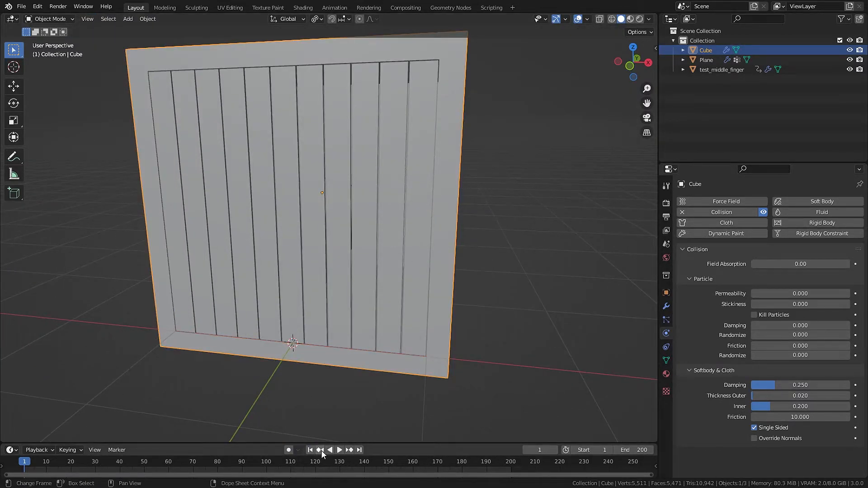
pyautogui.click(338, 449)
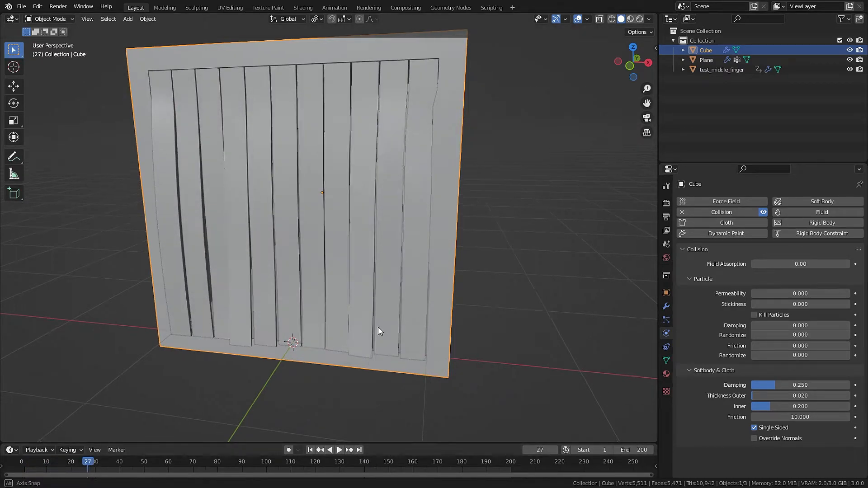
# Finish resizing the opening, leave Edit Mode and replay the simulation.
pyautogui.press('Tab')
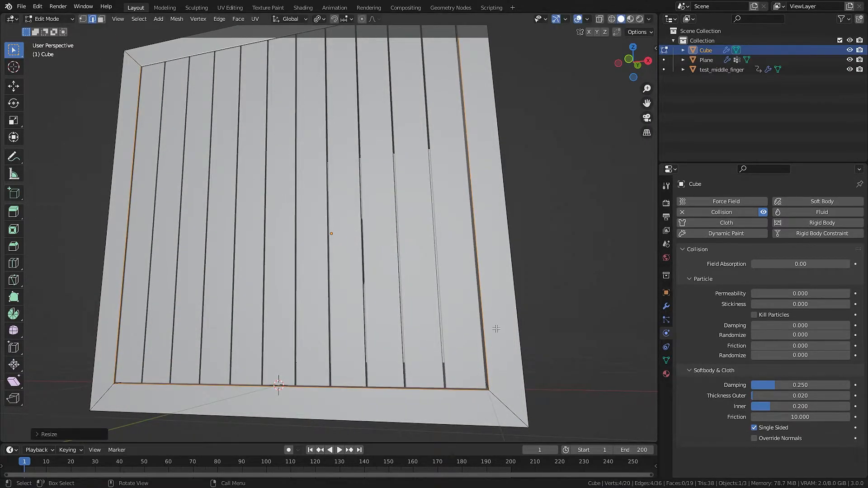
pyautogui.press('Tab')
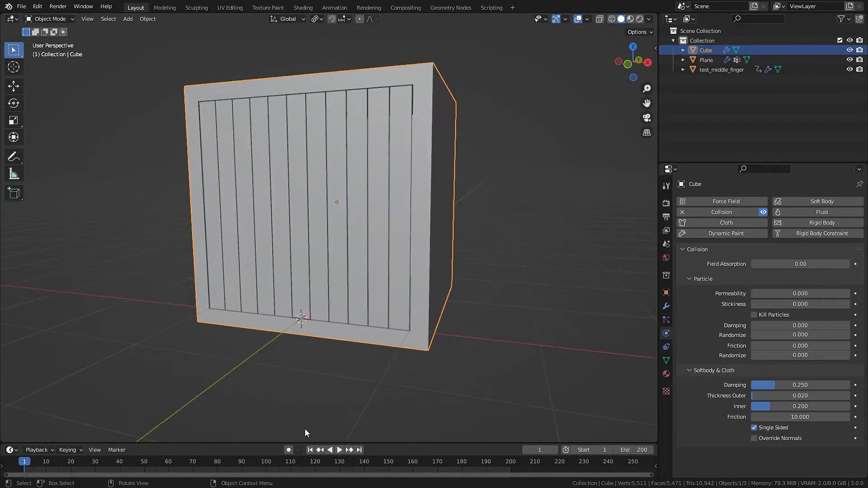
pyautogui.click(338, 449)
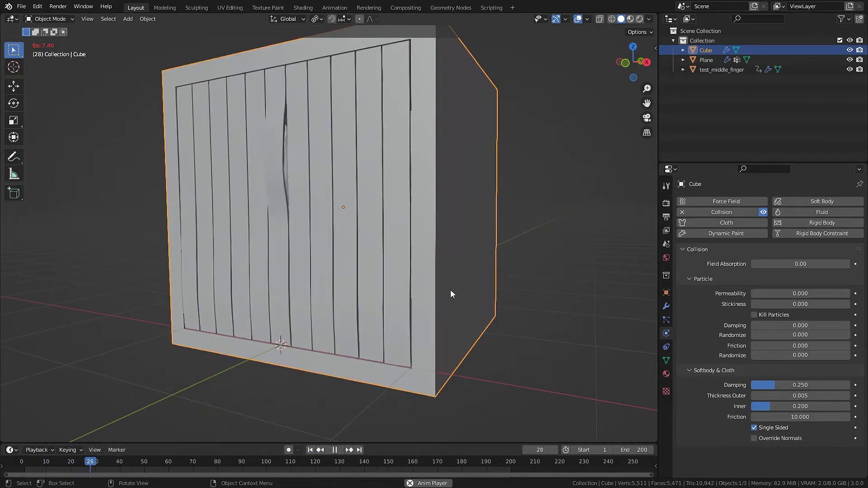
# Stop the hand-pushing playback to inspect the bent flaps, then rewind to frame 1.
pyautogui.click(334, 451)
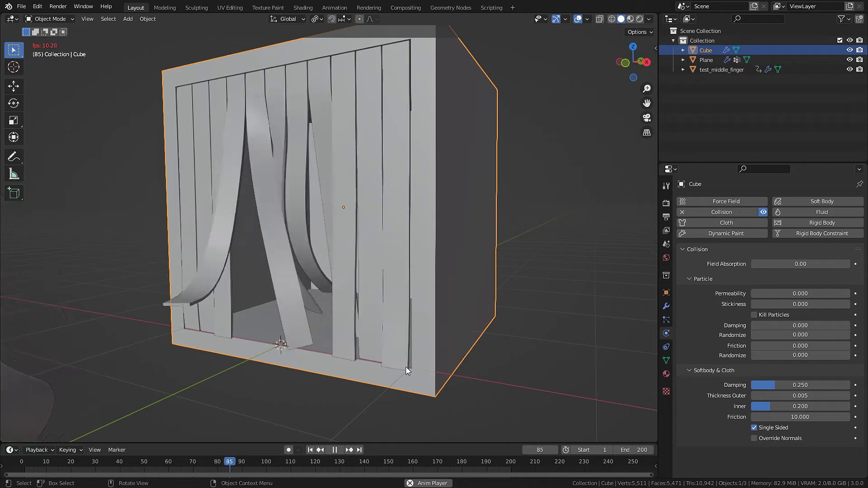
pyautogui.click(333, 449)
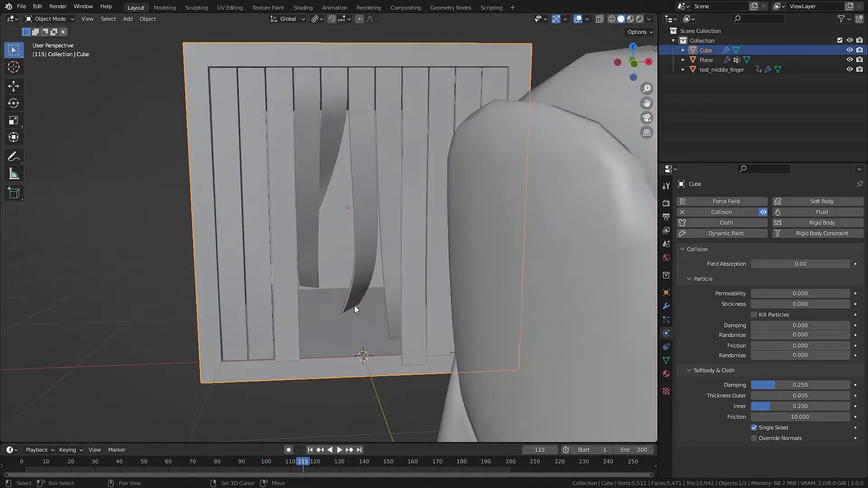
pyautogui.click(310, 450)
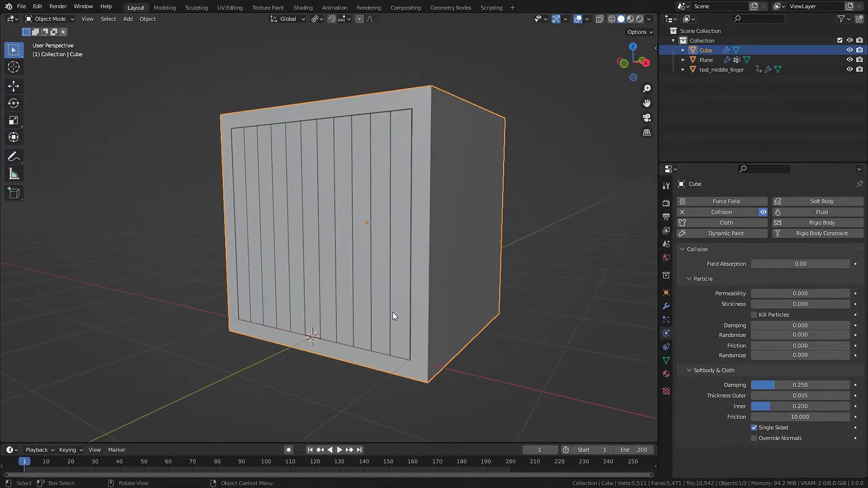
pyautogui.moveTo(397, 301)
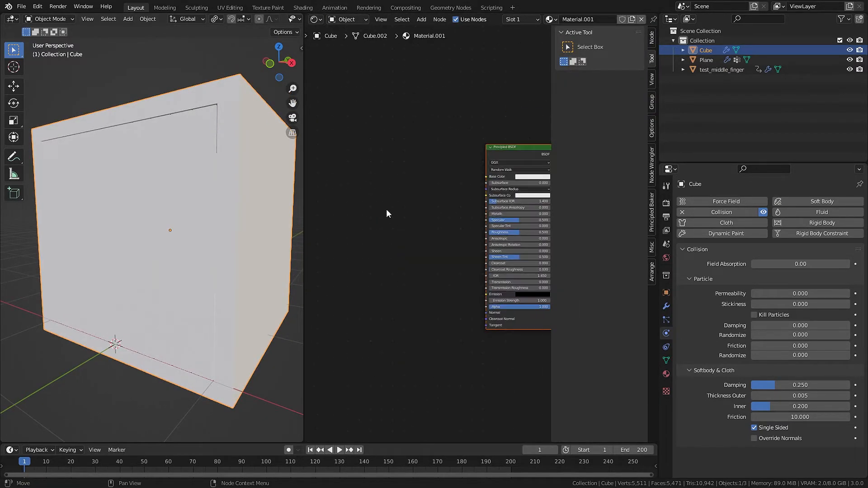
# Add a Voronoi Texture and a Normal Map node to the box's Material.001.
pyautogui.write('vor')
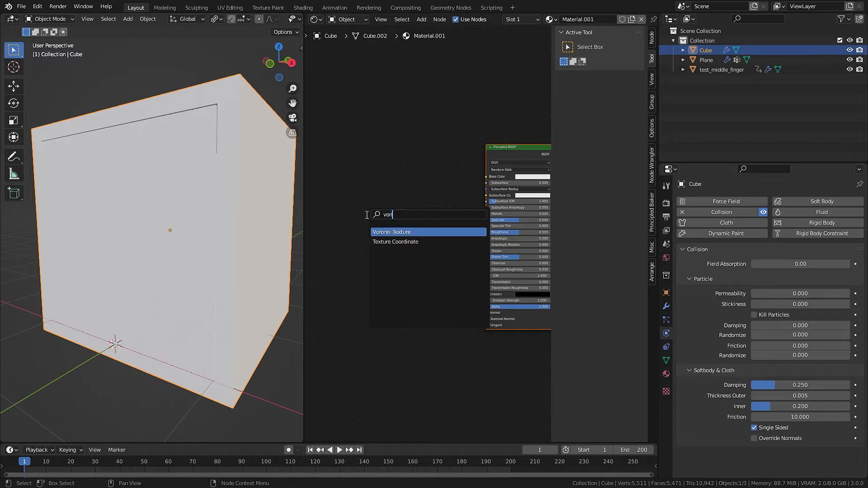
pyautogui.click(392, 231)
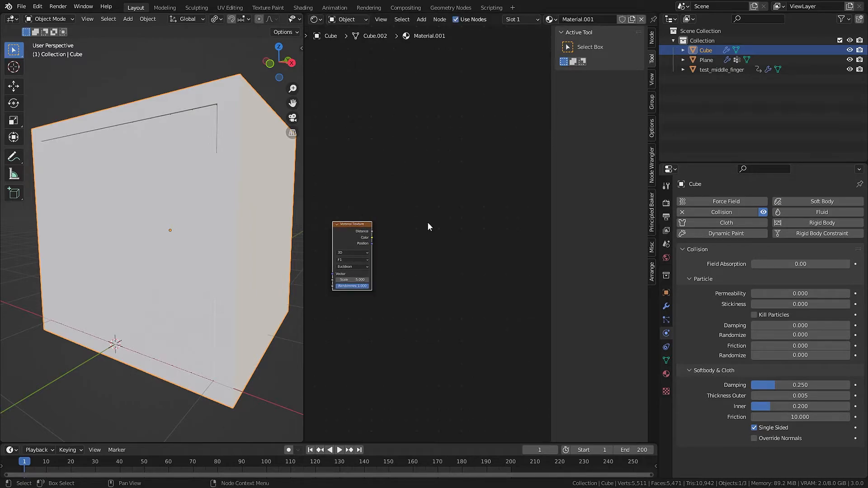
pyautogui.write('borme')
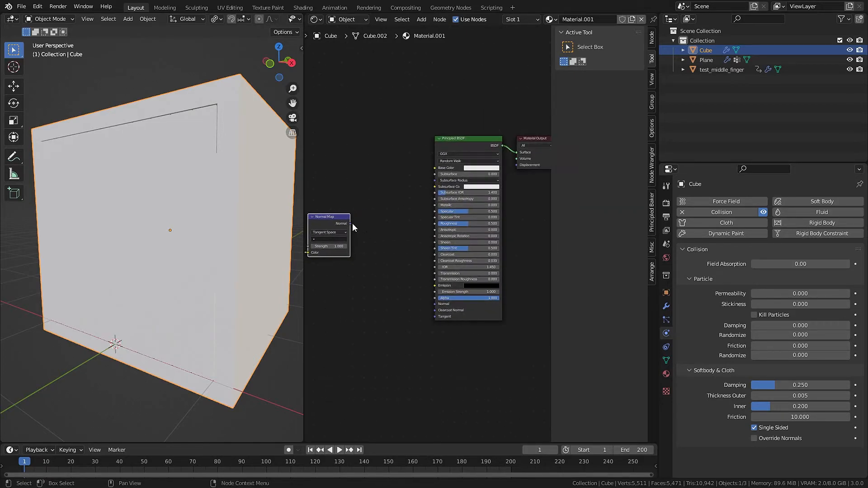
pyautogui.moveTo(349, 223); pyautogui.dragTo(436, 304)
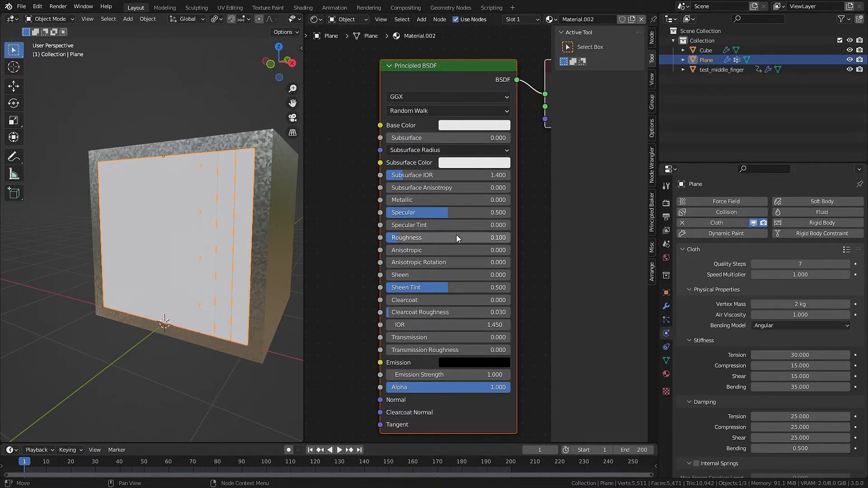
# Set the curtain's Transmission and Transmission Roughness to 1 with Alpha Blend and Alpha Hashed shadows.
pyautogui.click(448, 337)
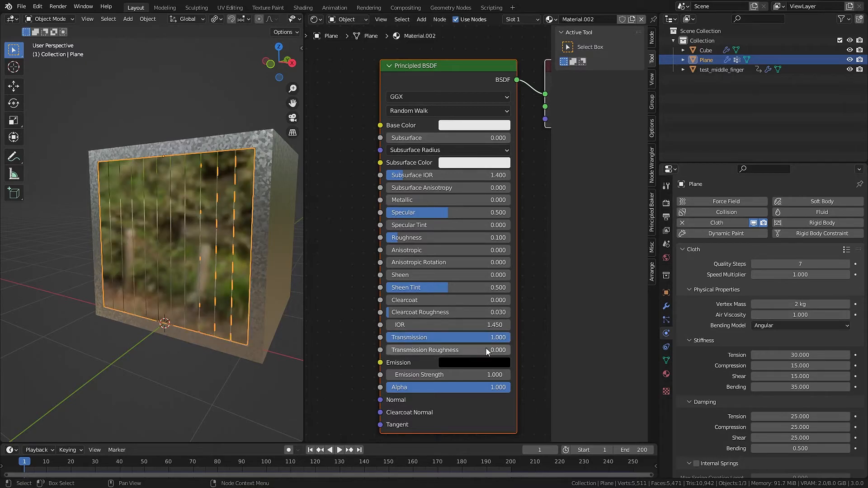
pyautogui.doubleClick(448, 387)
pyautogui.write('0.750')
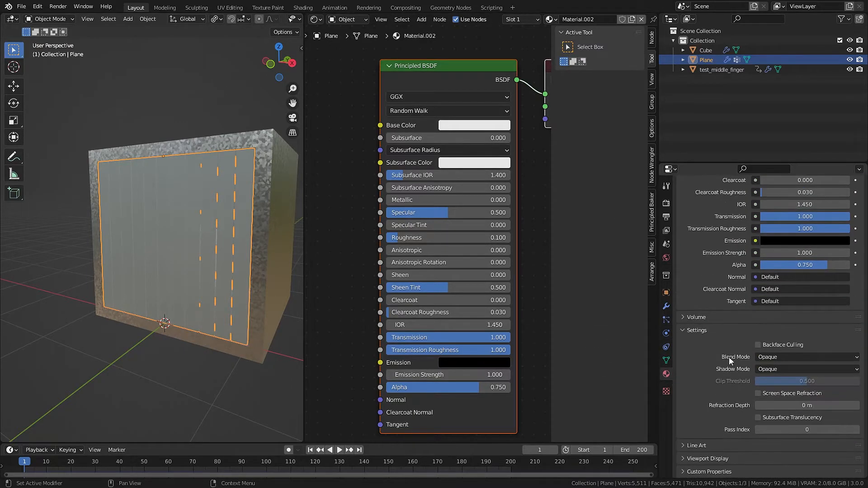
pyautogui.click(804, 369)
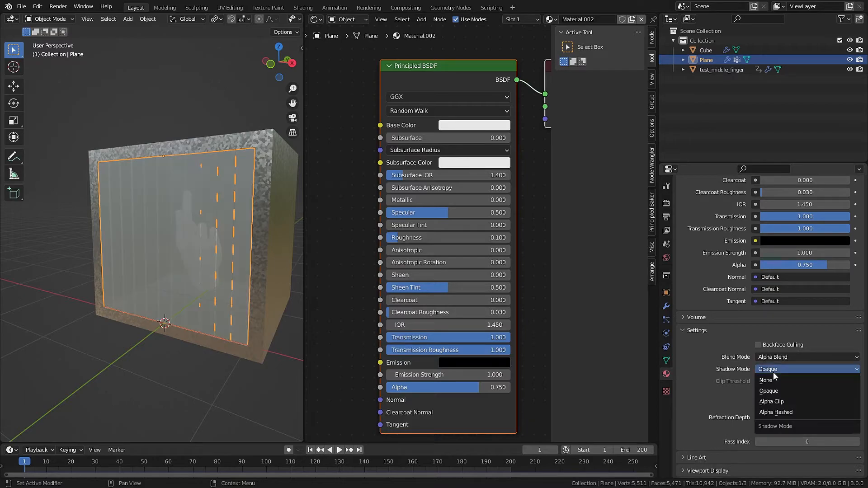
pyautogui.click(776, 412)
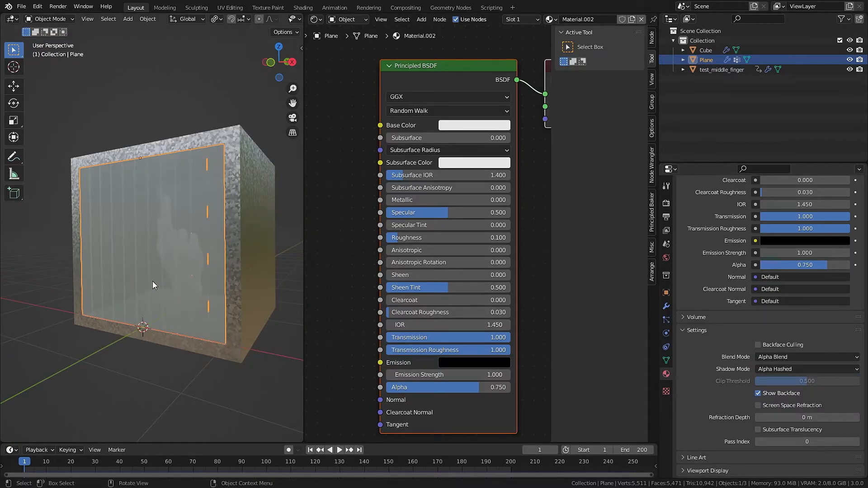
pyautogui.click(805, 201)
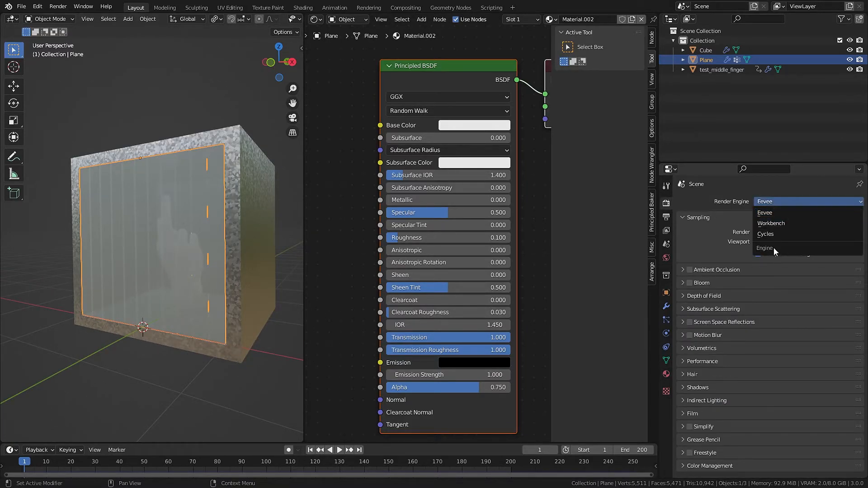
# Switch to Cycles on GPU Compute with OptiX viewport denoising.
pyautogui.click(765, 233)
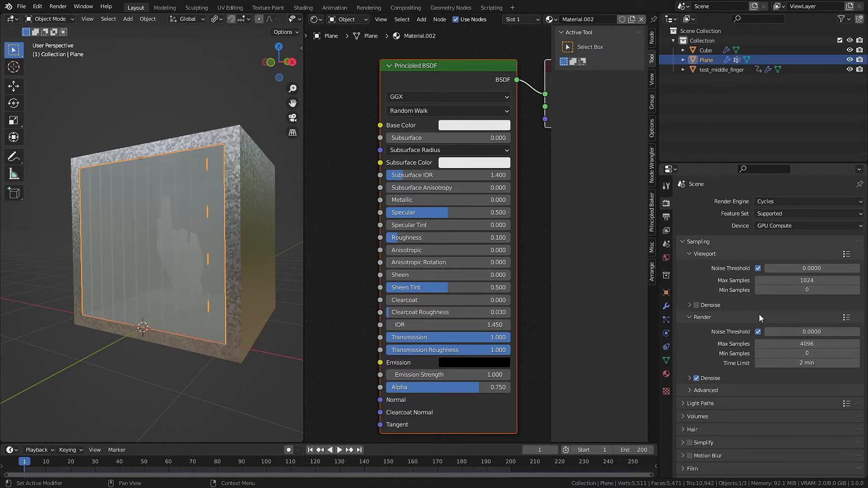
pyautogui.click(696, 304)
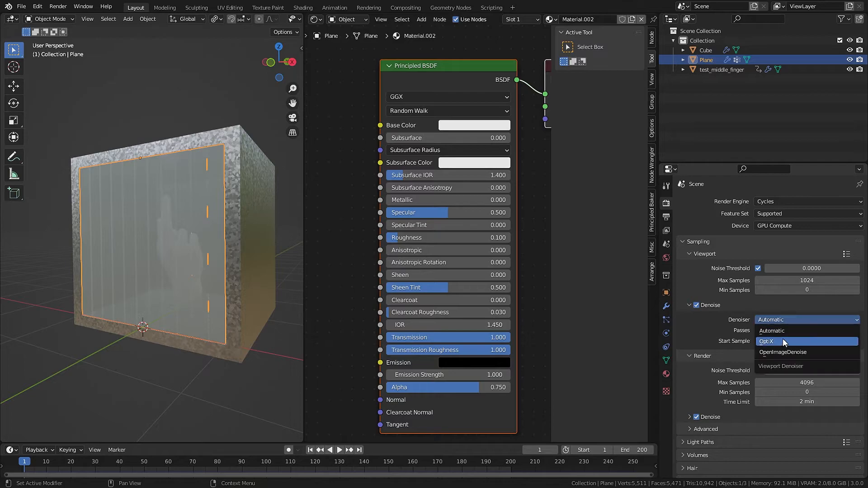
pyautogui.click(766, 341)
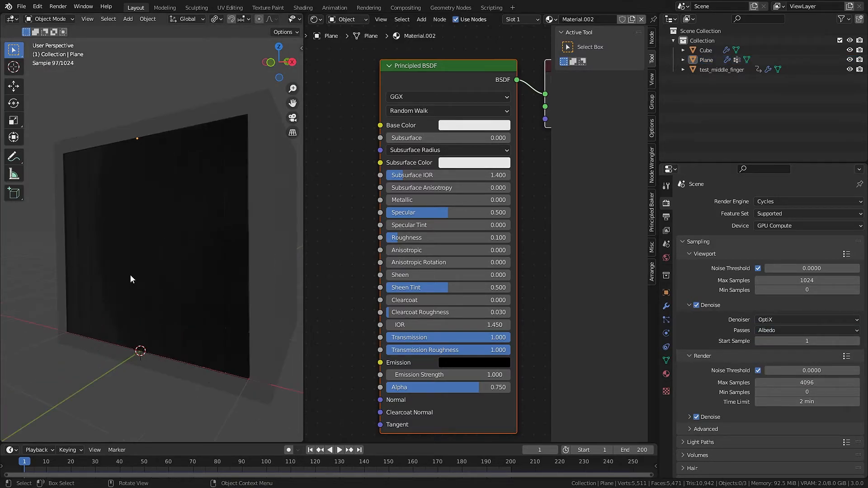
pyautogui.click(666, 258)
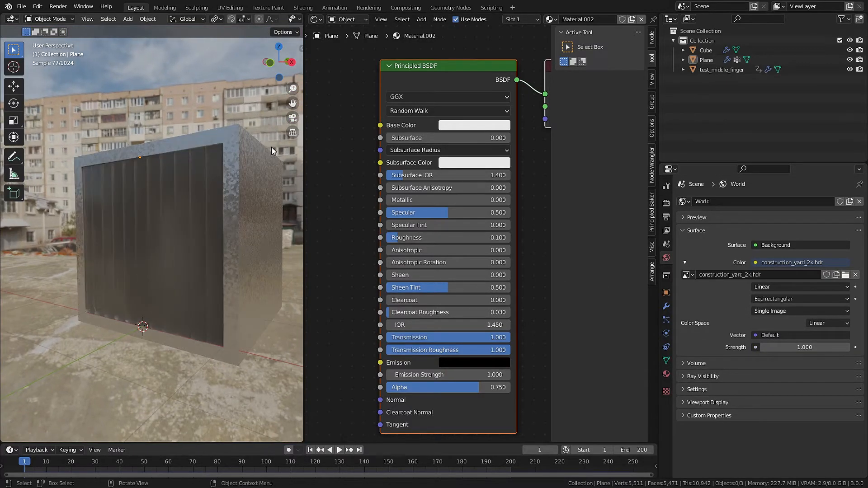
# In the world node tree add a Mix Shader to blend the HDRI with a plain background.
pyautogui.click(347, 19)
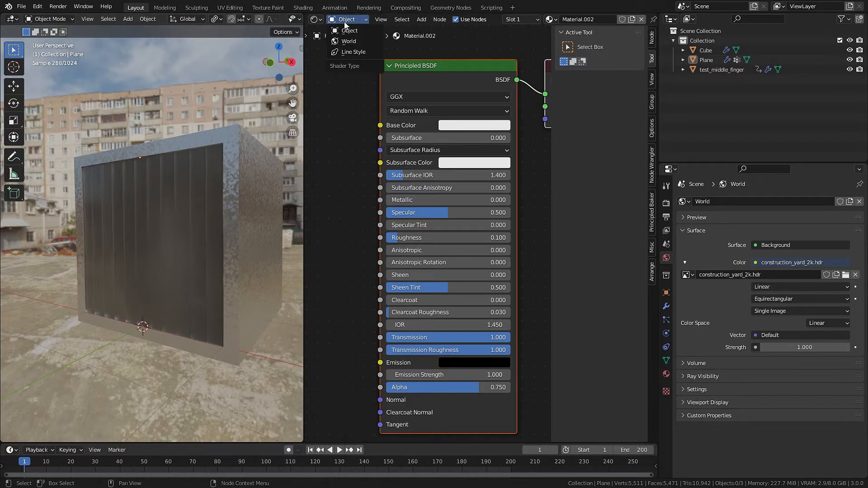
pyautogui.click(348, 41)
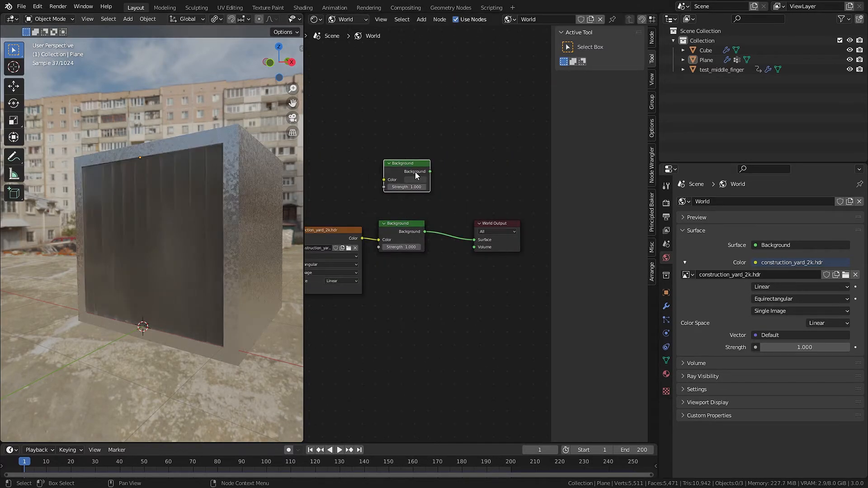
pyautogui.write('mix')
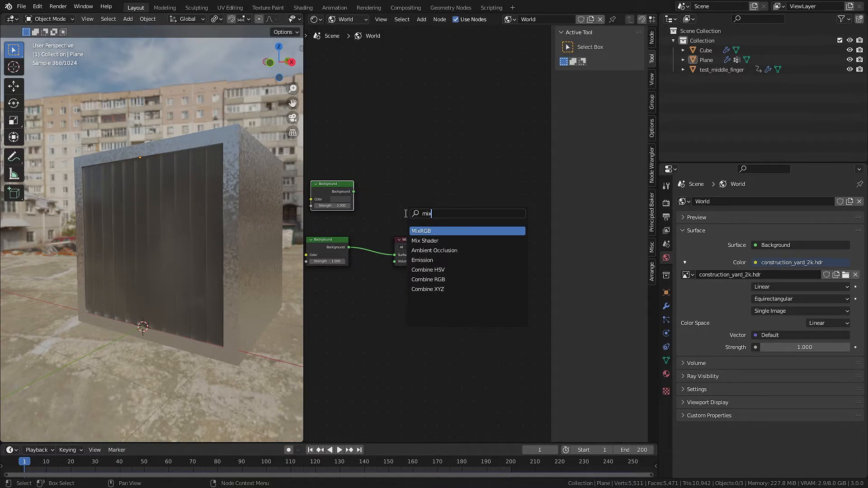
pyautogui.click(425, 241)
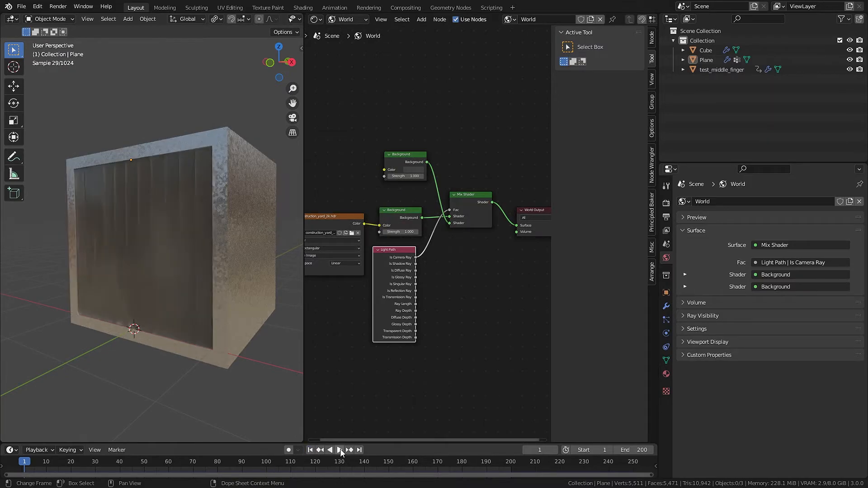
pyautogui.click(329, 450)
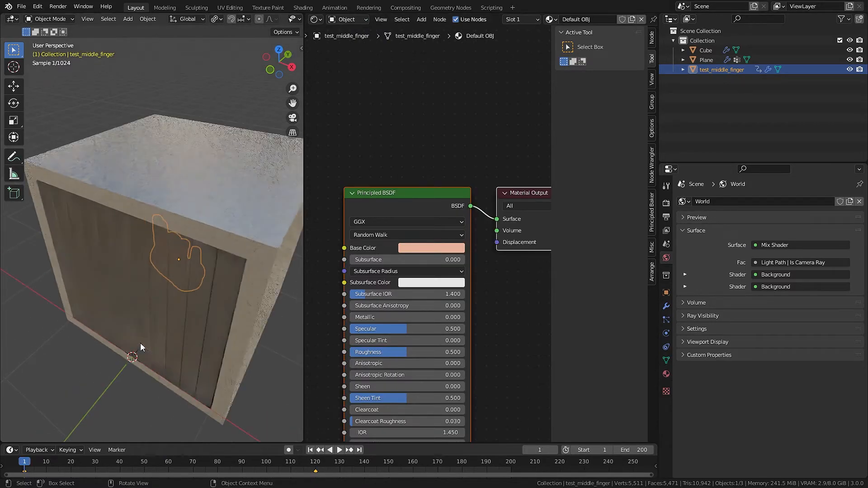
# Select the hand model to show its Default OBJ material nodes.
pyautogui.click(128, 19)
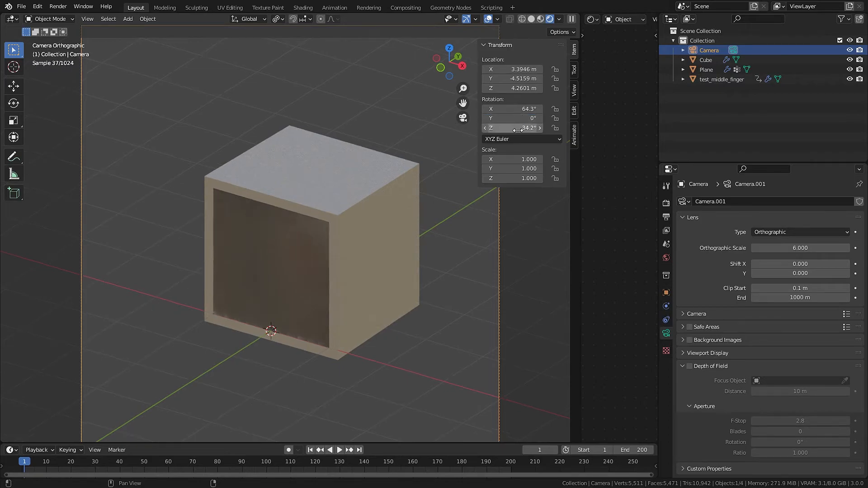
# Adjust the camera's Z rotation, look through the active camera and play the animation.
pyautogui.moveTo(512, 128); pyautogui.dragTo(527, 127)
pyautogui.write('45')
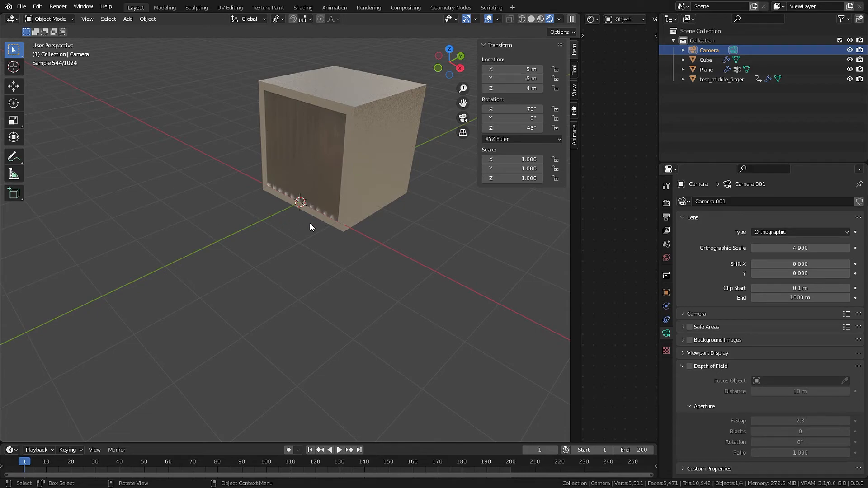
pyautogui.click(87, 18)
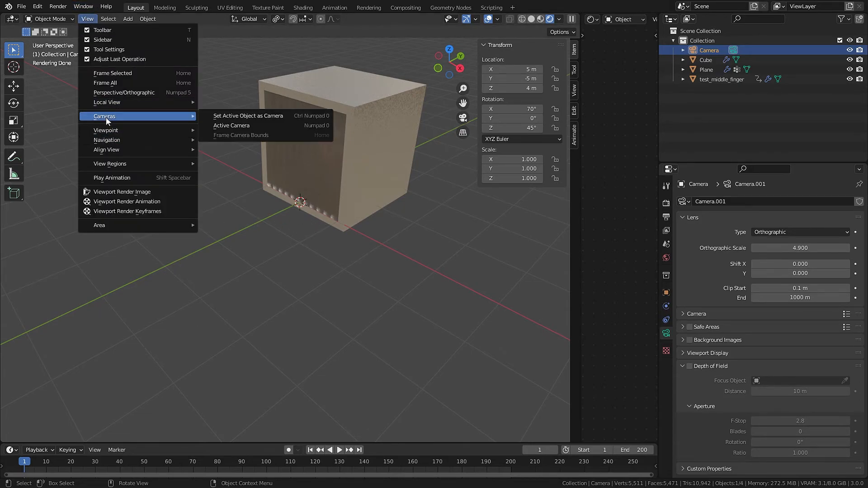
pyautogui.click(231, 125)
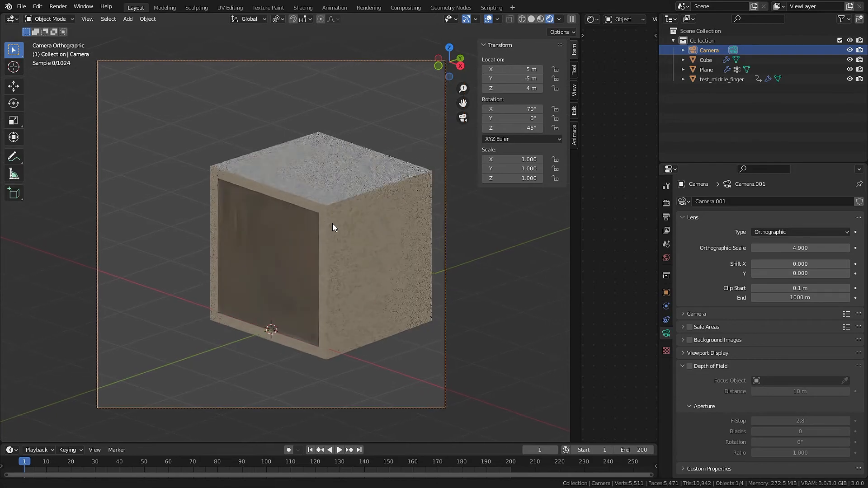
pyautogui.click(339, 450)
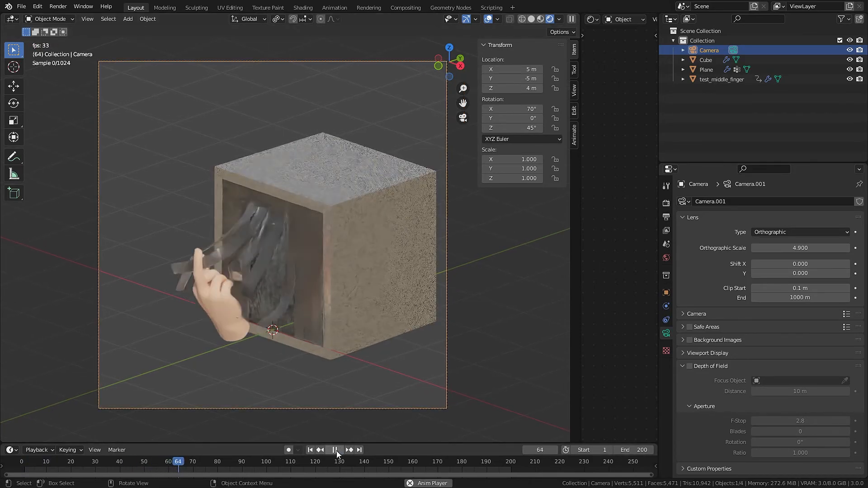